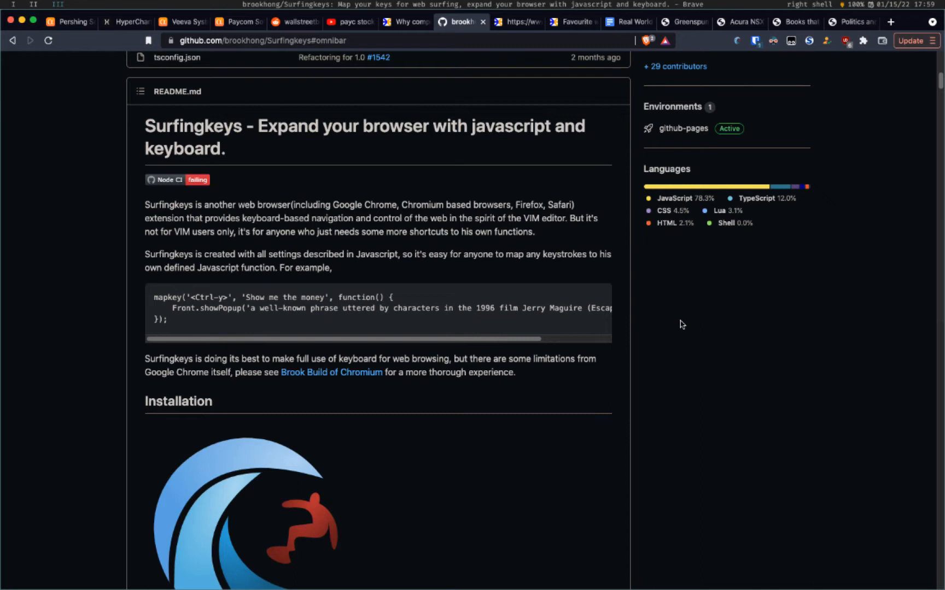
- Show link hints on the README, then scroll to the install links and feature availability table
{"action": "key", "text": "f"}
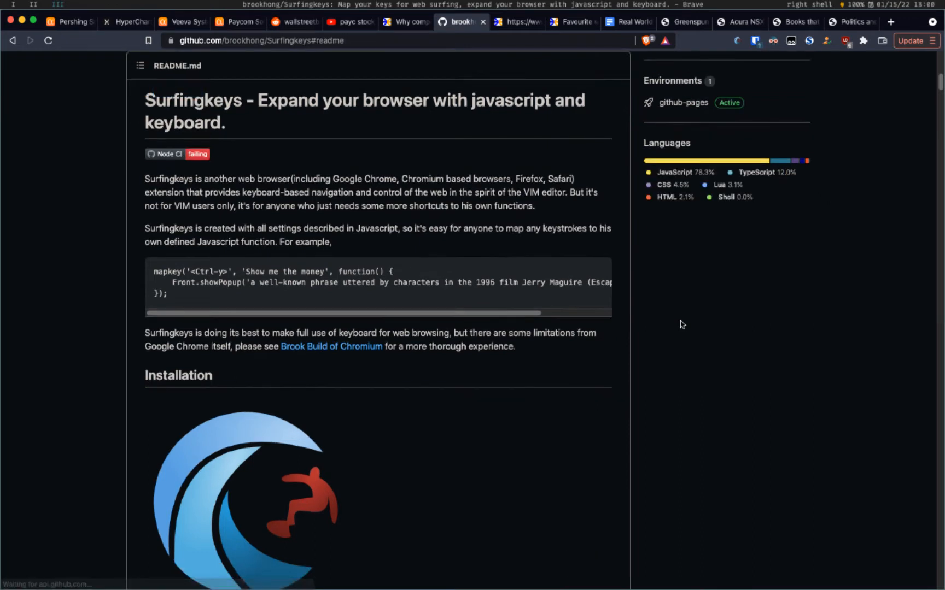
{"action": "key", "text": "f"}
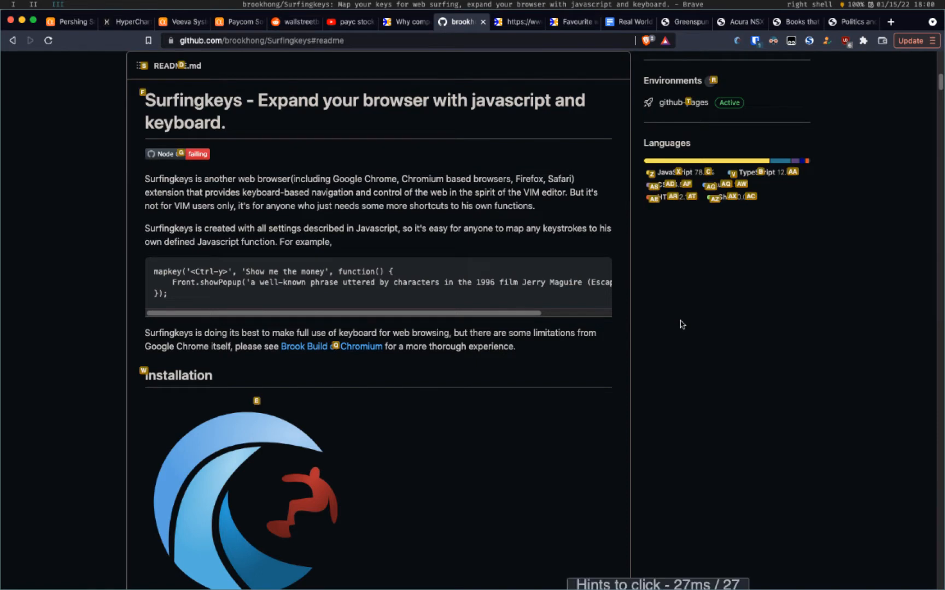
{"action": "scroll", "scroll_direction": "down", "scroll_amount": 3}
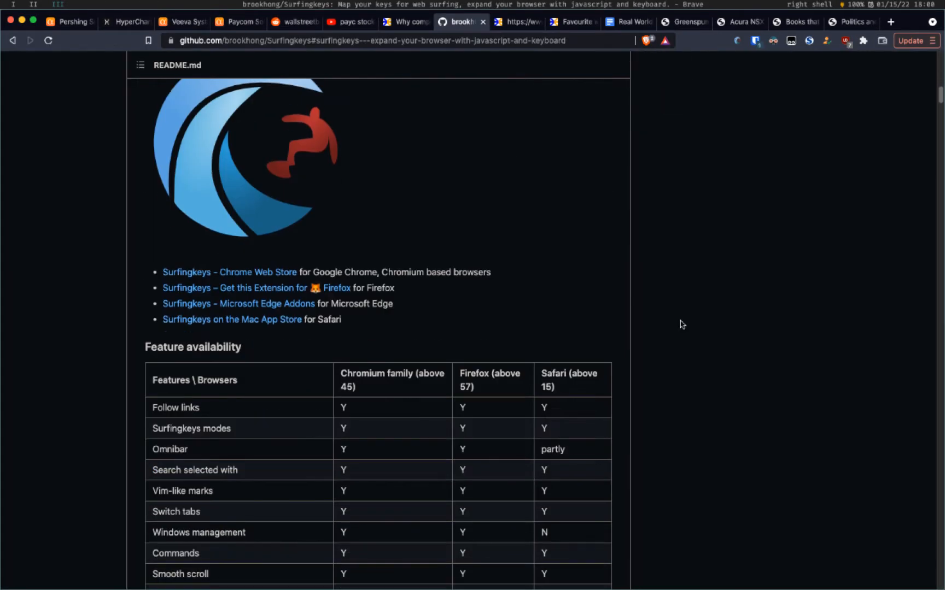
- Open README install links in new tabs, then switch to the 'payc stock analysis' YouTube tab
{"action": "scroll", "scroll_direction": "down", "scroll_amount": 3}
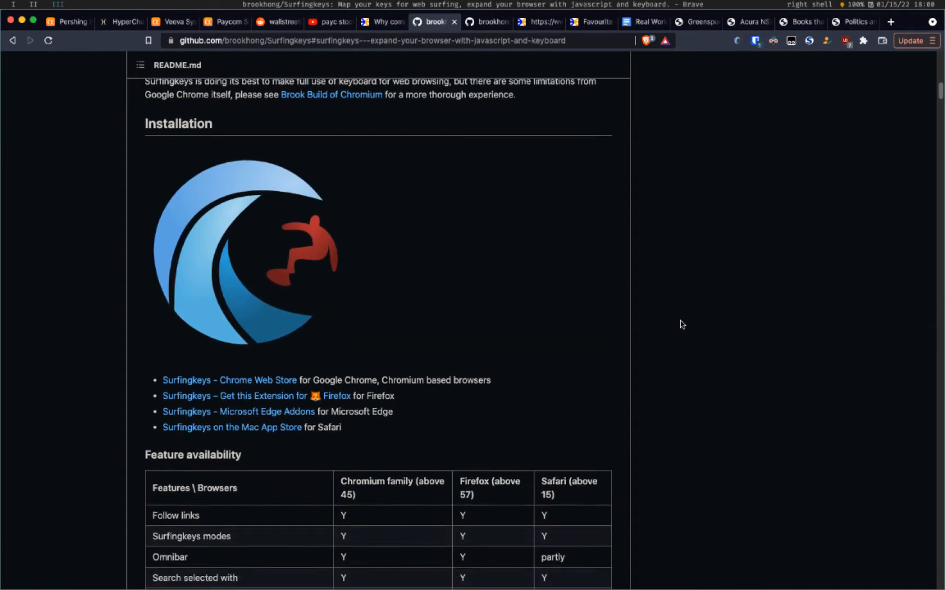
{"action": "scroll", "scroll_direction": "down", "scroll_amount": 3}
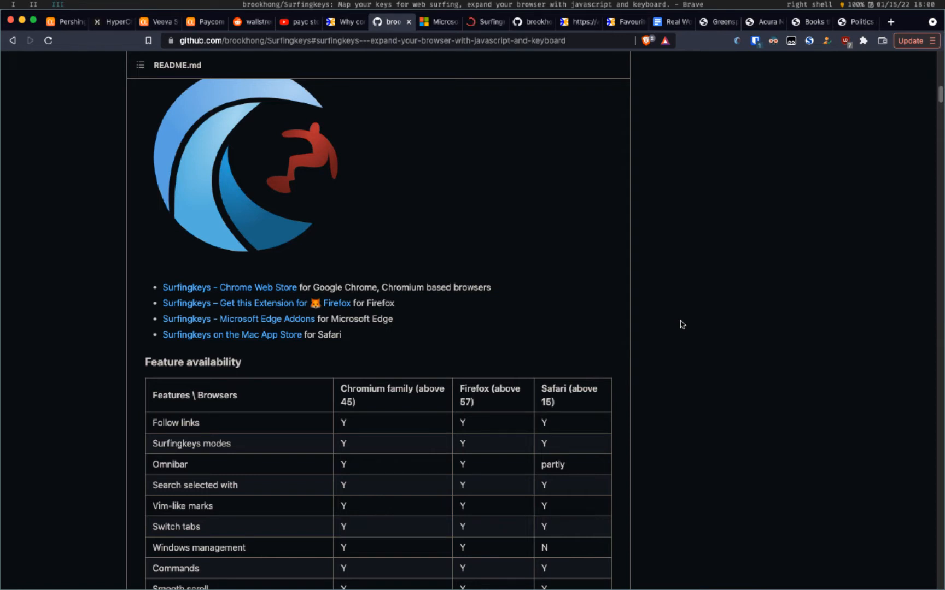
{"action": "key", "text": "f"}
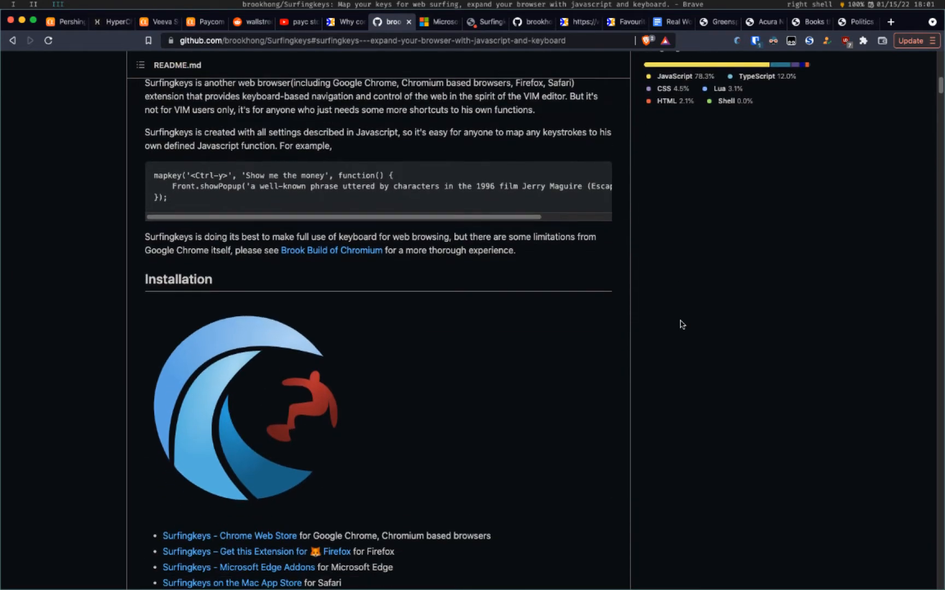
{"action": "left_click", "coordinate": [298, 22]}
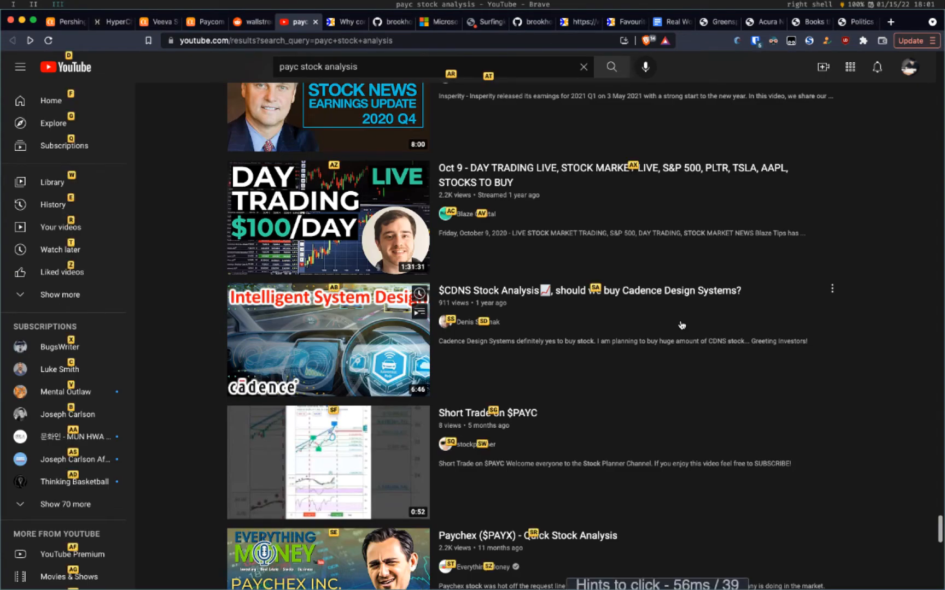
- Scroll far down the payc results, past the Paycom earnings and watchlist videos
{"action": "scroll", "scroll_direction": "down", "scroll_amount": 3}
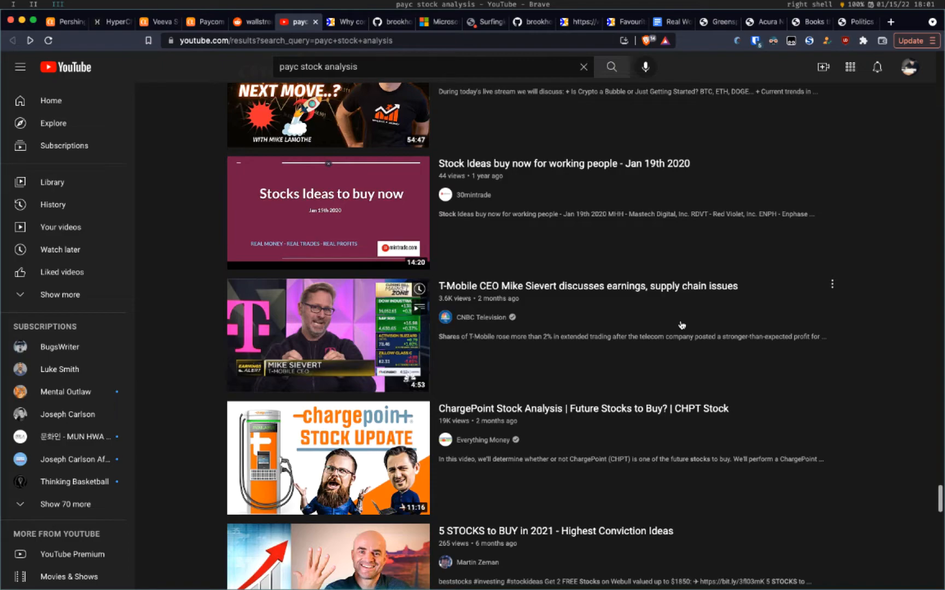
{"action": "scroll", "scroll_direction": "down", "scroll_amount": 3}
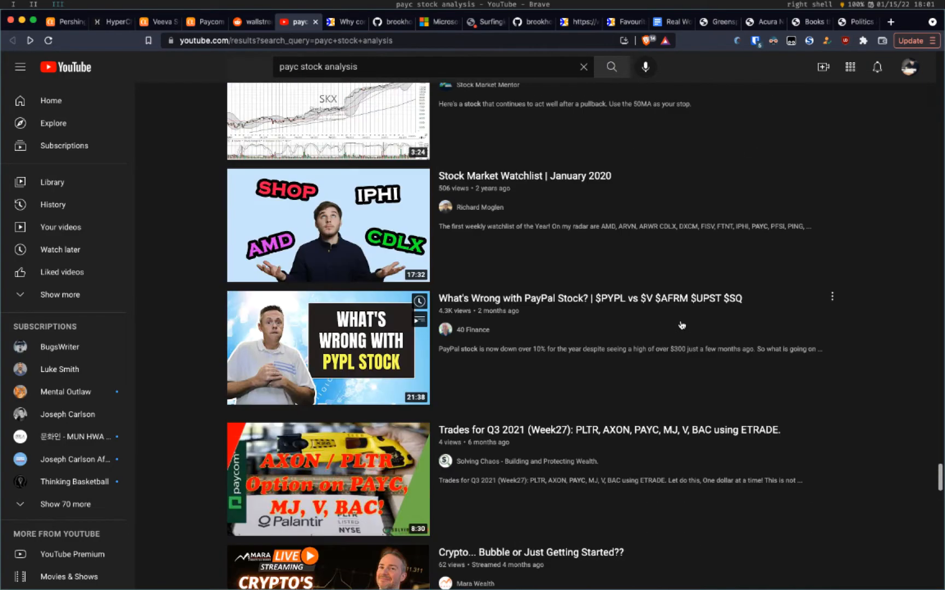
{"action": "scroll", "scroll_direction": "down", "scroll_amount": 3}
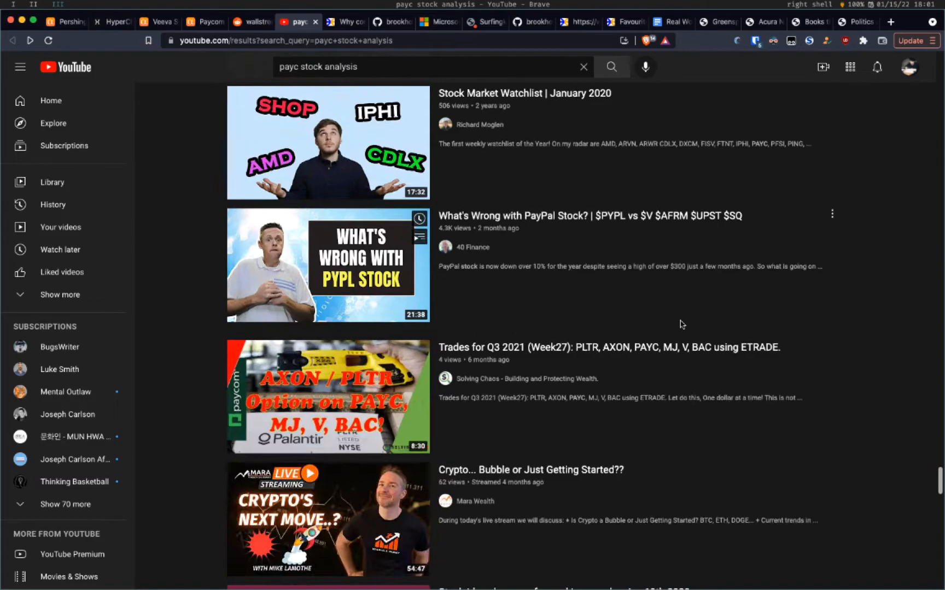
{"action": "scroll", "scroll_direction": "down", "scroll_amount": 3}
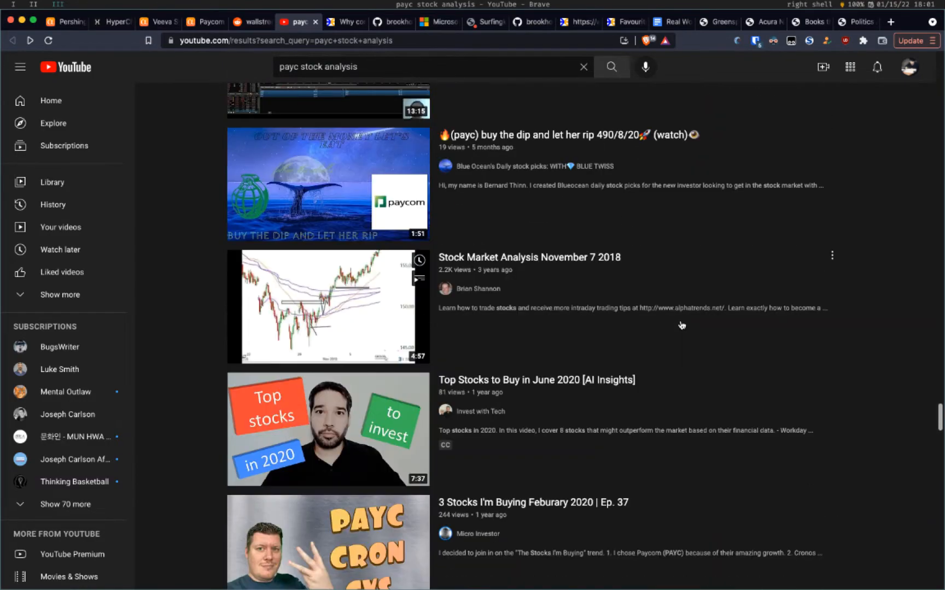
{"action": "scroll", "scroll_direction": "down", "scroll_amount": 3}
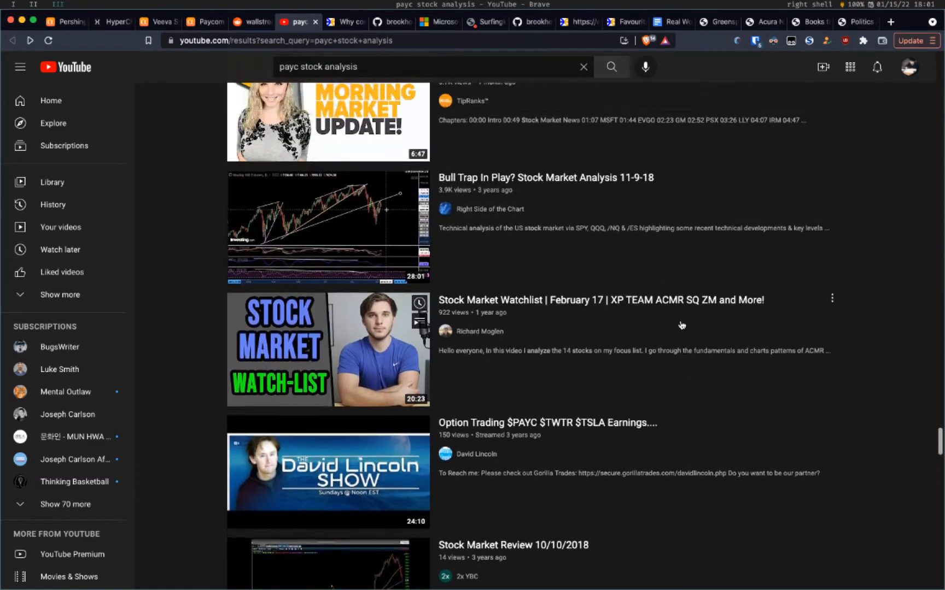
{"action": "scroll", "scroll_direction": "down", "scroll_amount": 3}
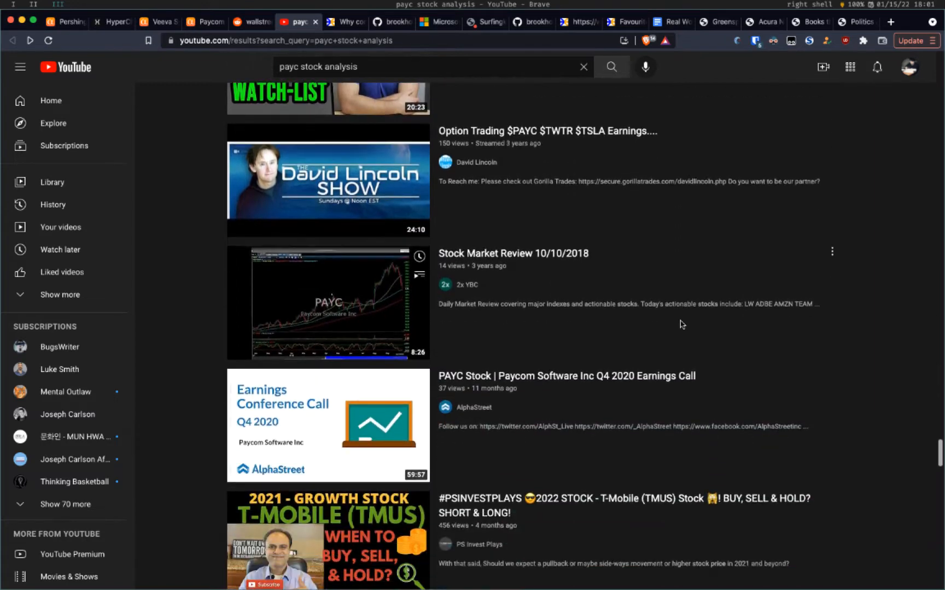
{"action": "scroll", "scroll_direction": "down", "scroll_amount": 3}
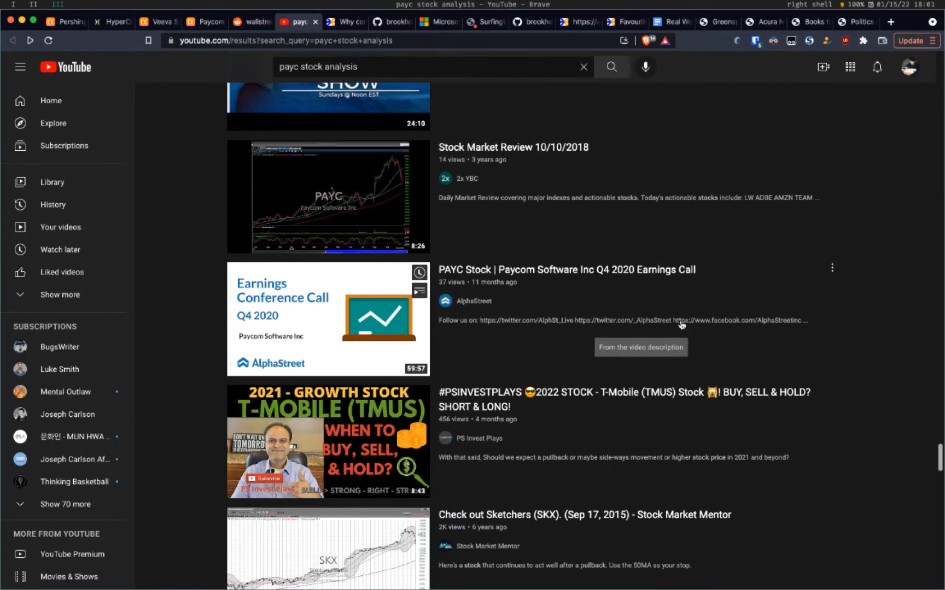
{"action": "scroll", "scroll_direction": "down", "scroll_amount": 3}
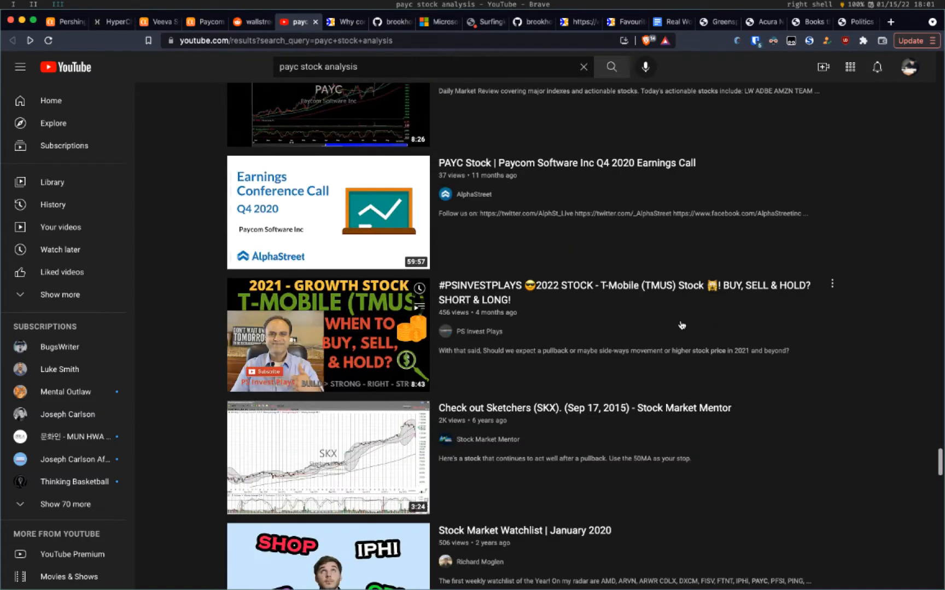
{"action": "scroll", "scroll_direction": "down", "scroll_amount": 3}
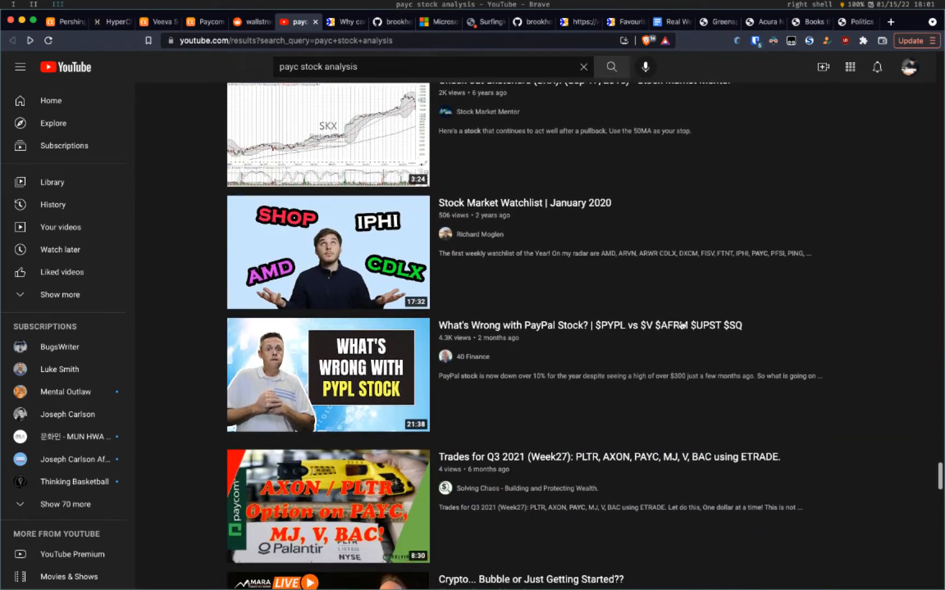
{"action": "scroll", "scroll_direction": "down", "scroll_amount": 3}
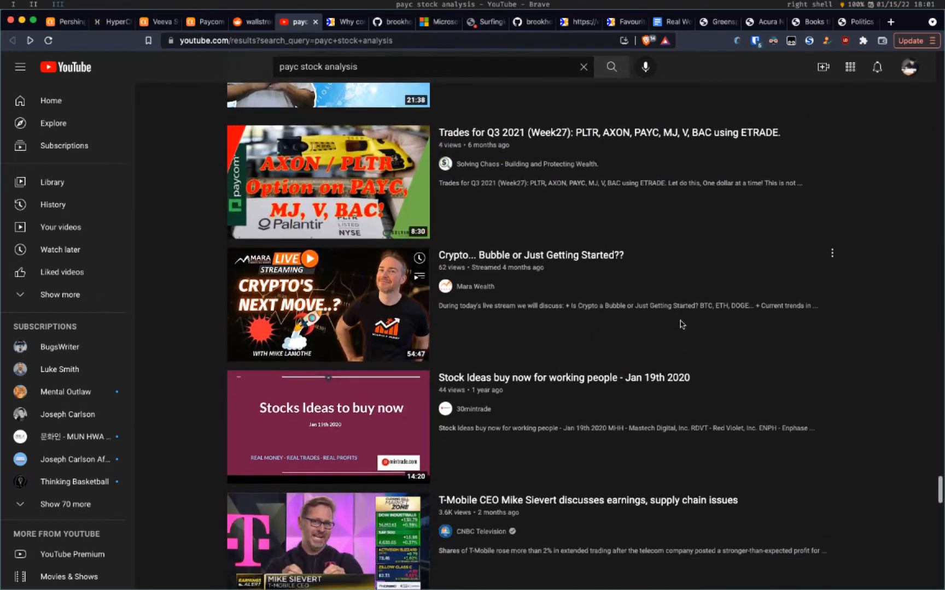
{"action": "scroll", "scroll_direction": "down", "scroll_amount": 3}
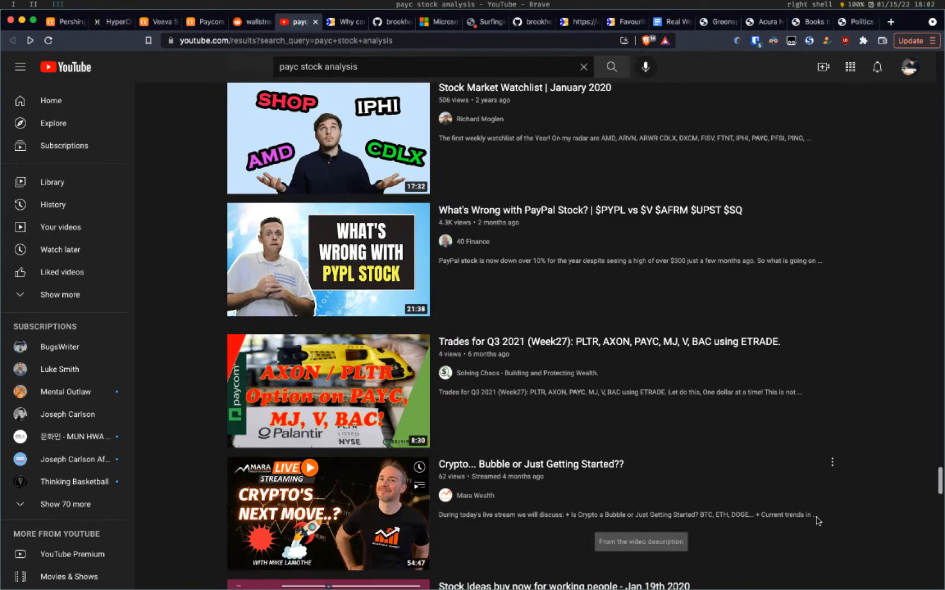
- Scroll the YouTube results and sidebar, then switch to the GitHub Surfingkeys README tab
{"action": "scroll", "scroll_direction": "down", "scroll_amount": 3}
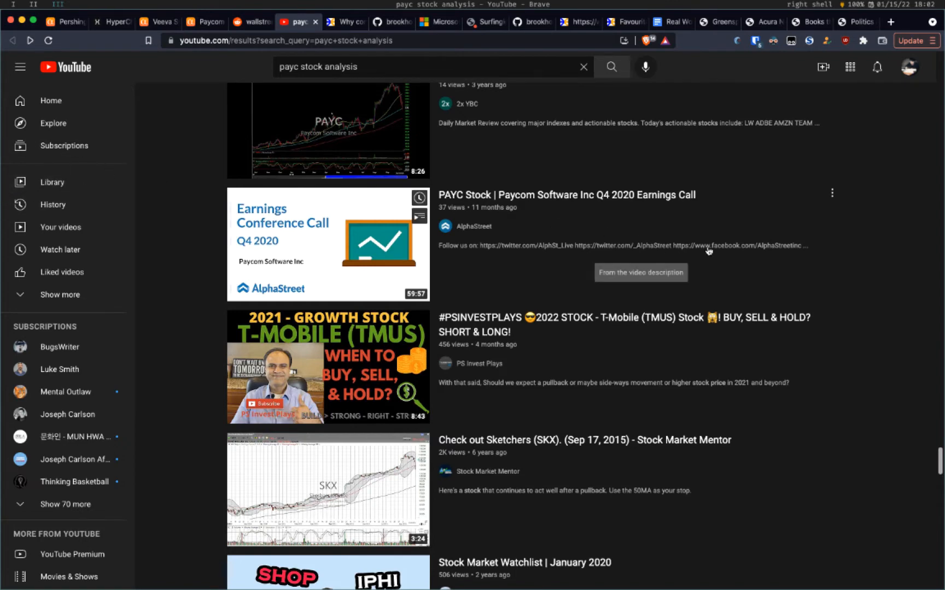
{"action": "mouse_move", "coordinate": [766, 250]}
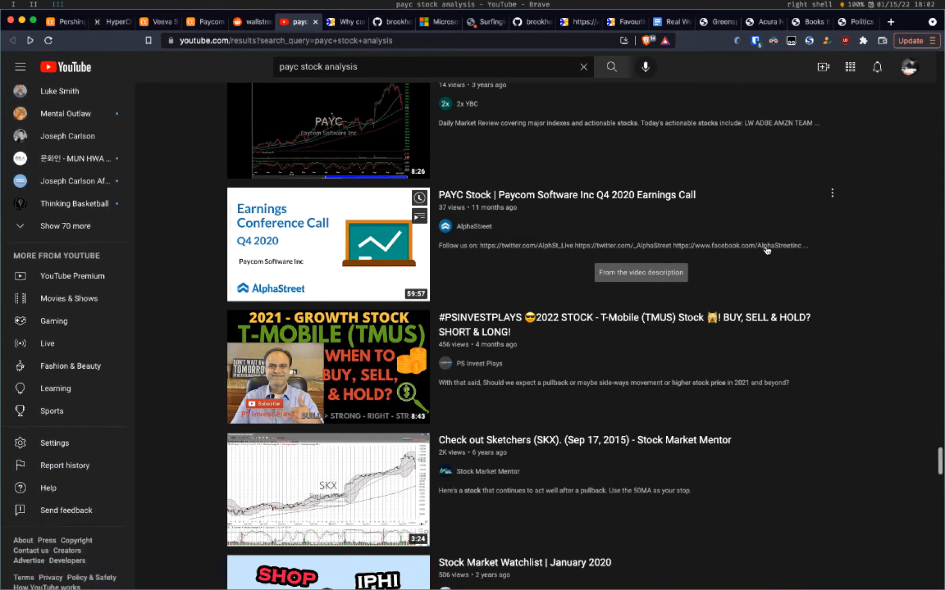
{"action": "scroll", "scroll_direction": "down", "scroll_amount": 3}
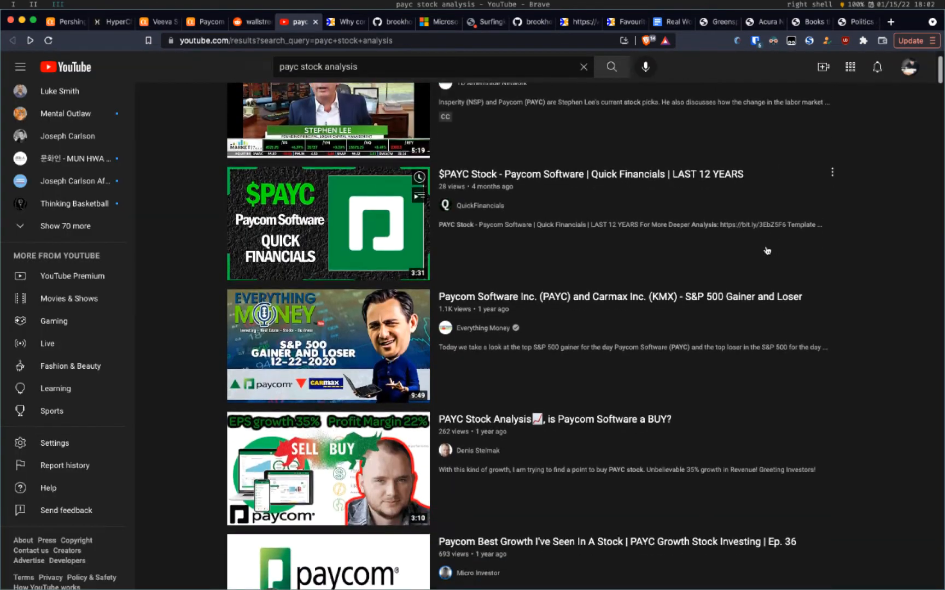
{"action": "scroll", "scroll_direction": "down", "scroll_amount": 3}
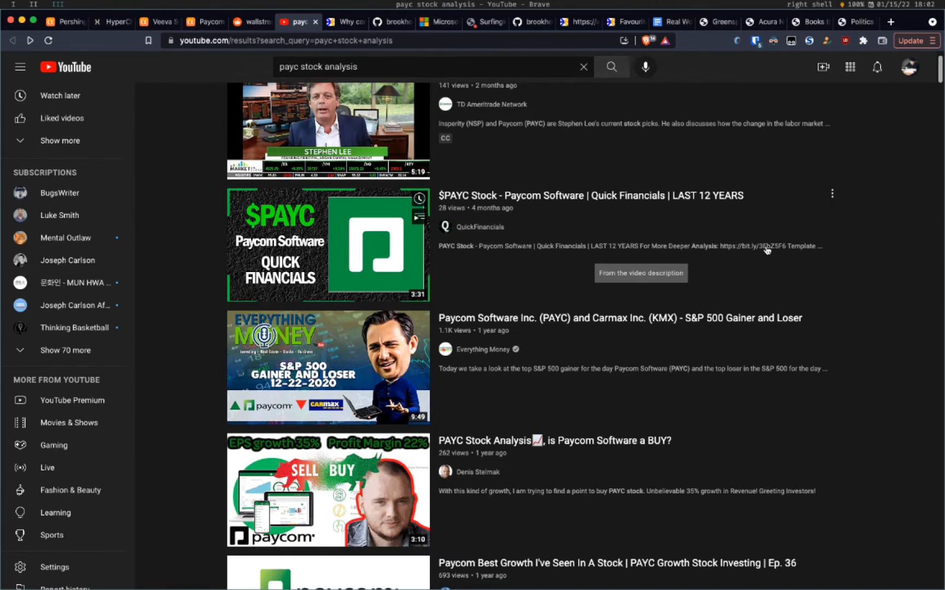
{"action": "left_click", "coordinate": [19, 67]}
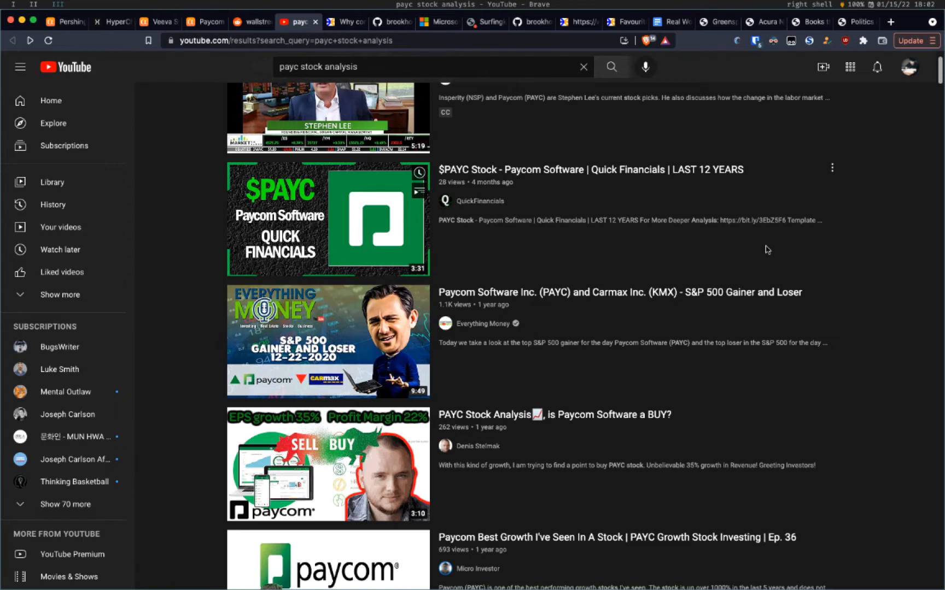
{"action": "left_click", "coordinate": [391, 22]}
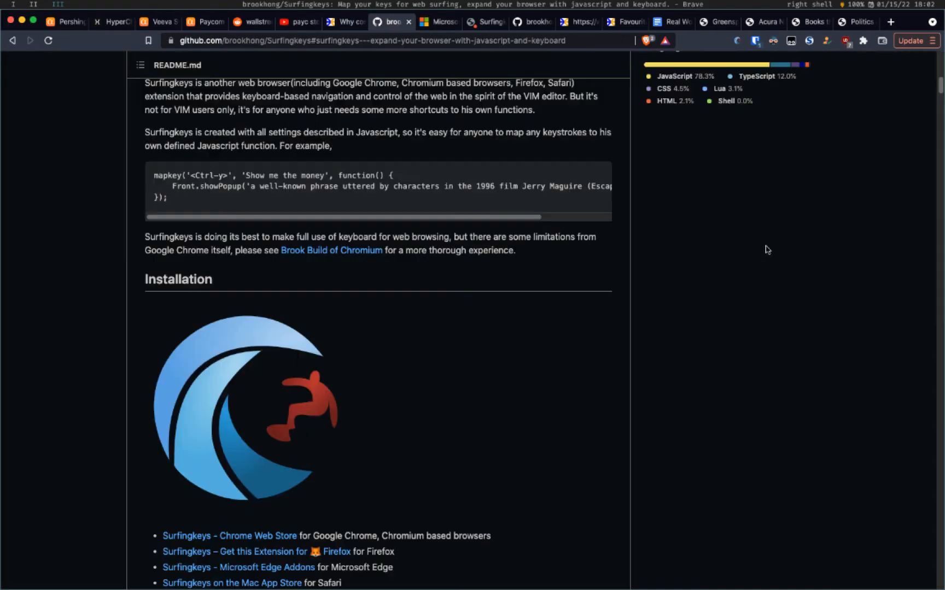
- Open and close a blank new window, then scroll the README to TABLE OF CONTENTS
{"action": "scroll", "scroll_direction": "down", "scroll_amount": 3}
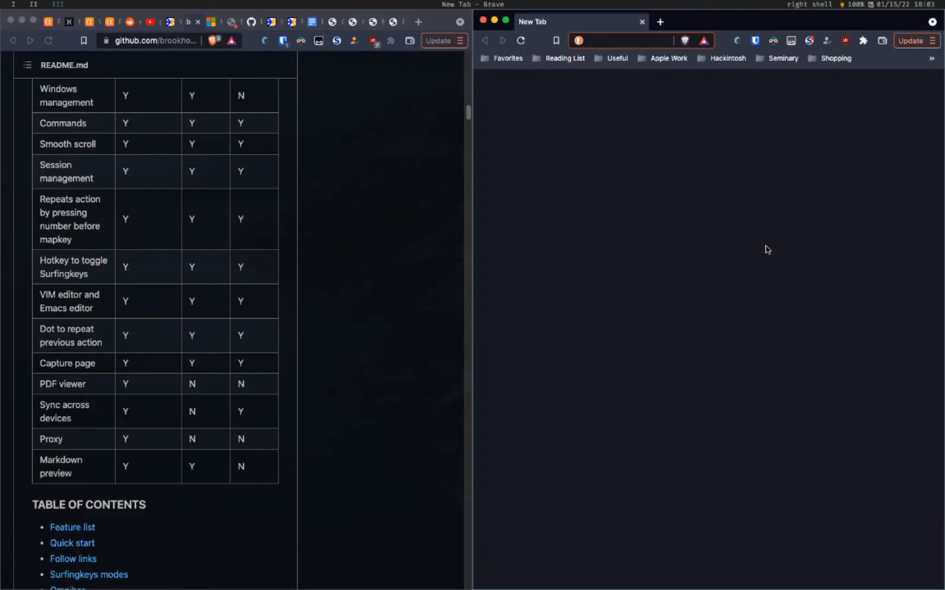
{"action": "left_click", "coordinate": [602, 41]}
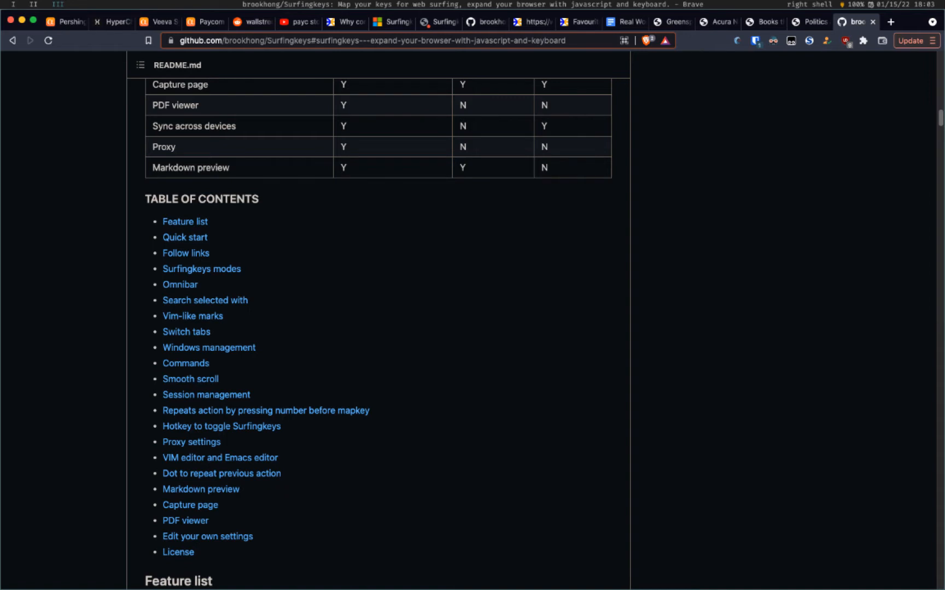
{"action": "scroll", "scroll_direction": "down", "scroll_amount": 3}
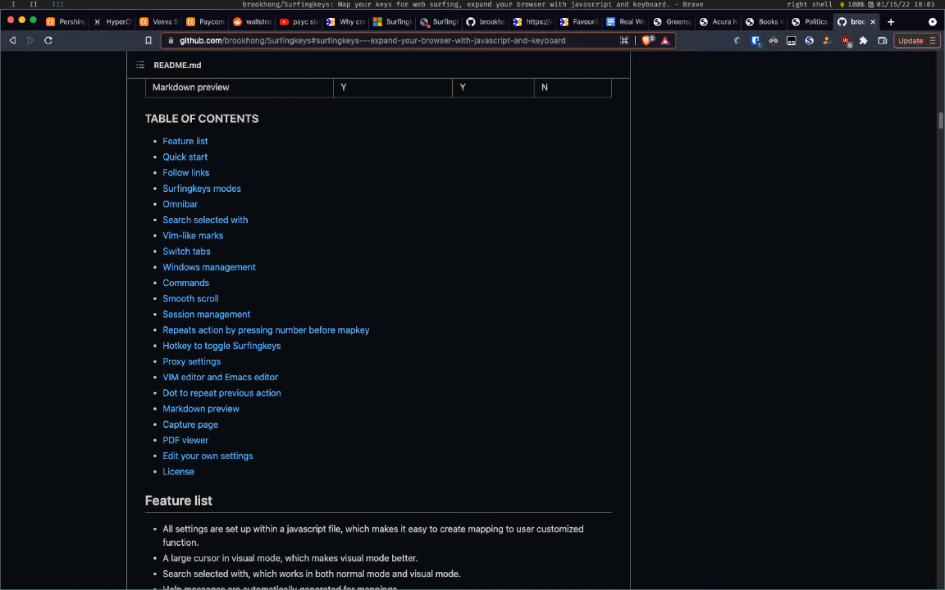
{"action": "mouse_move", "coordinate": [202, 449]}
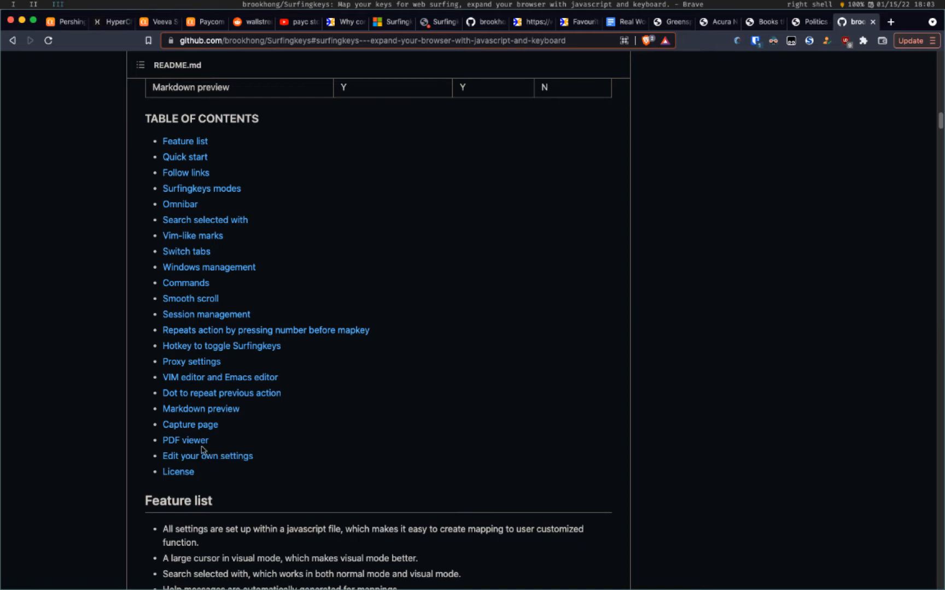
{"action": "mouse_move", "coordinate": [185, 441]}
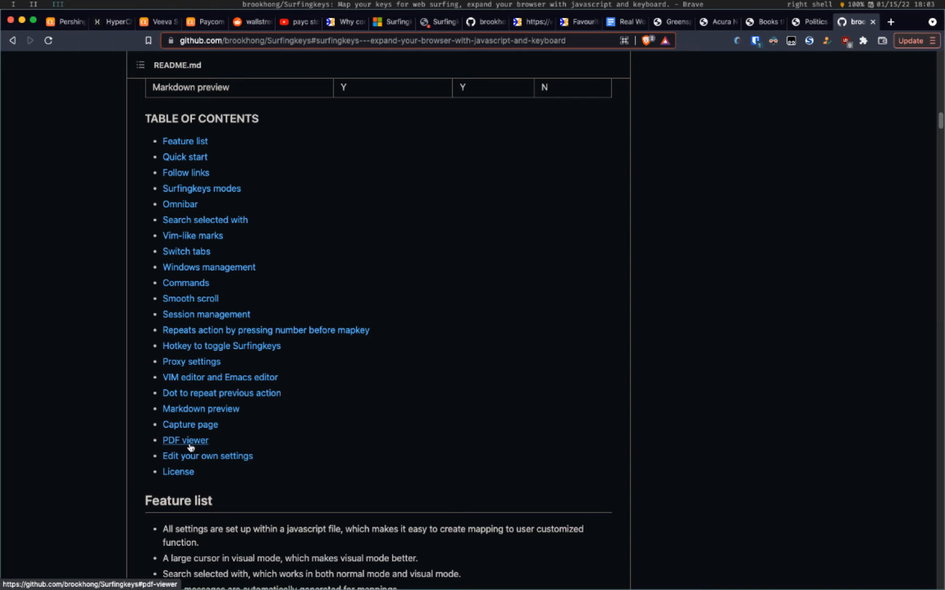
{"action": "mouse_move", "coordinate": [193, 449]}
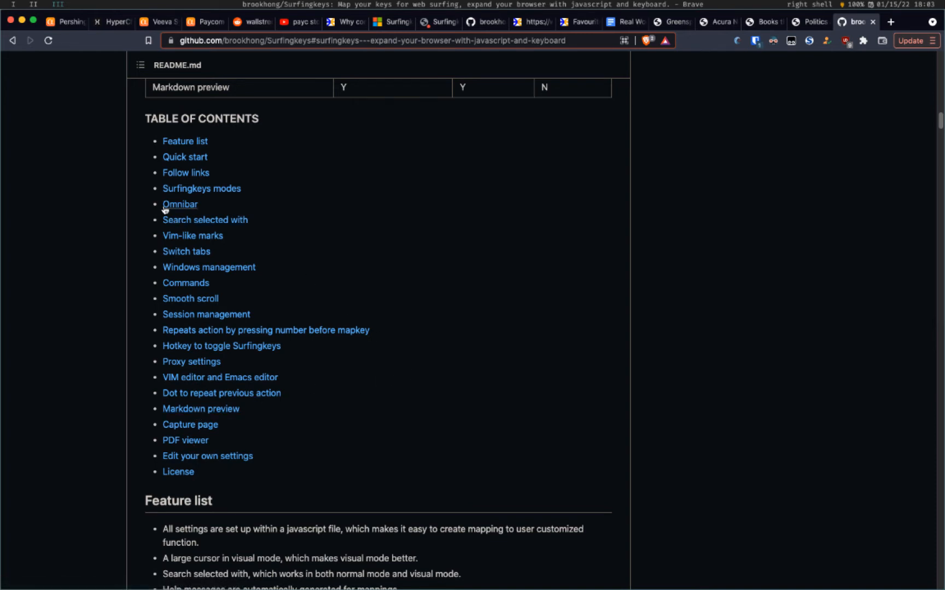
{"action": "mouse_move", "coordinate": [404, 208]}
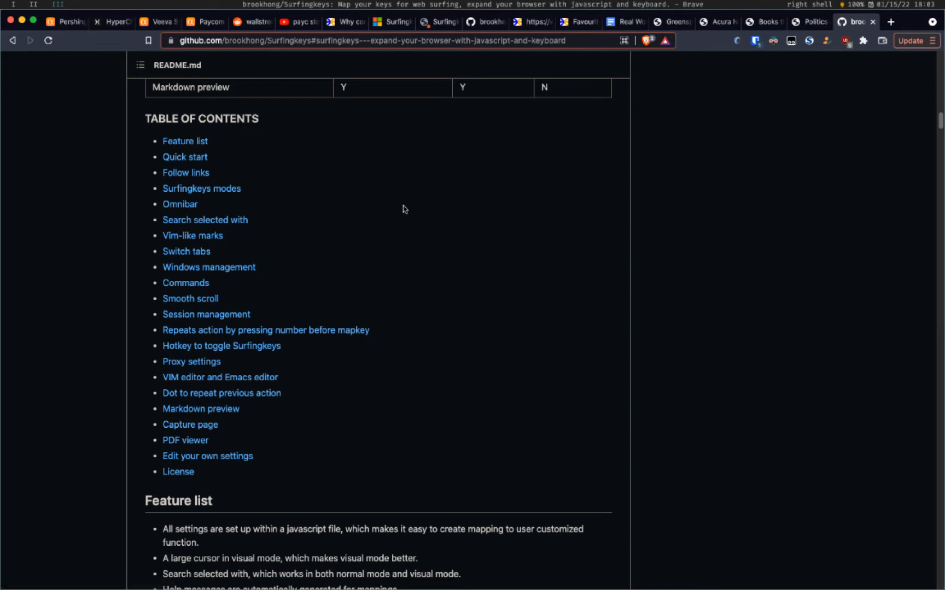
- Follow the table-of-contents Omnibar link to the README's omnibar key bindings
{"action": "left_click", "coordinate": [179, 205]}
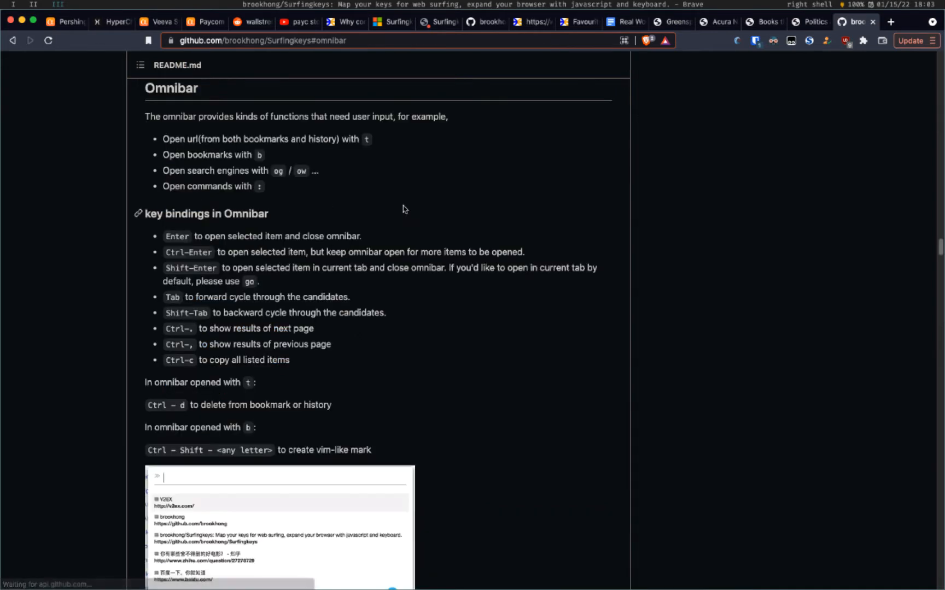
- Scroll slightly and open the edit-bookmark omnibar listing all bookmark folders
{"action": "scroll", "scroll_direction": "down", "scroll_amount": 3}
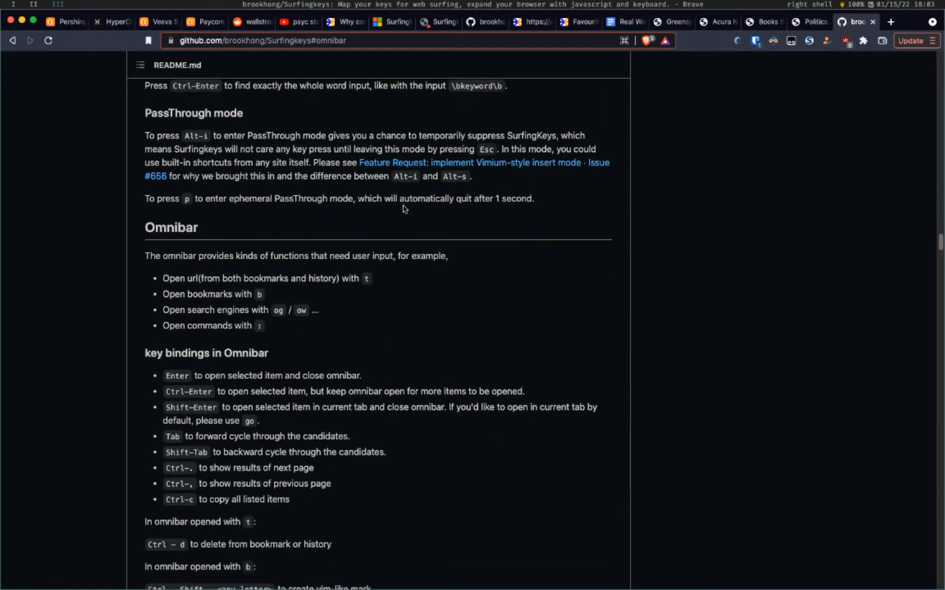
{"action": "scroll", "scroll_direction": "down", "scroll_amount": 3}
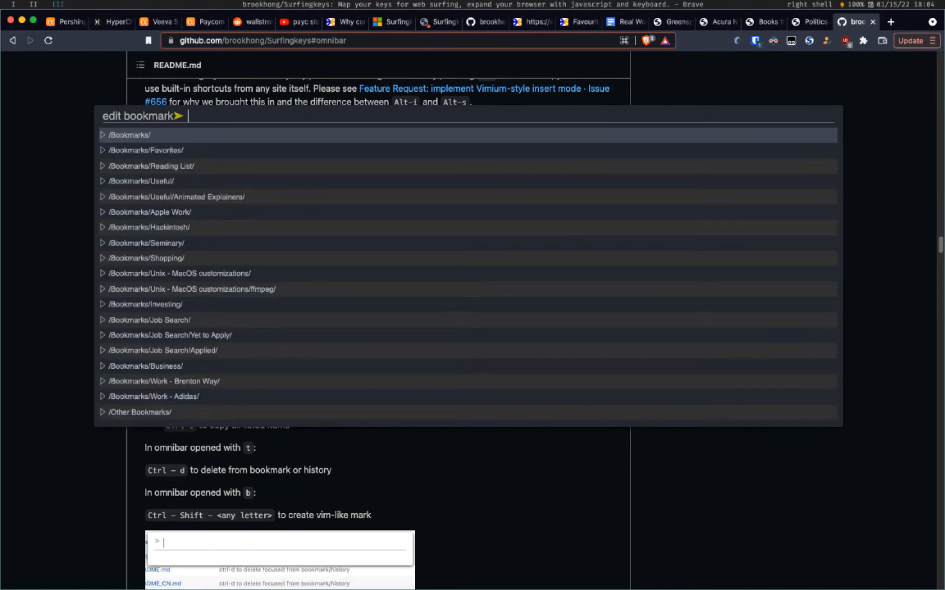
- Try filtering the bookmark folder list with mod, acos, libffa, libfaac, ff, baidu and libf
{"action": "type", "text": "mod"}
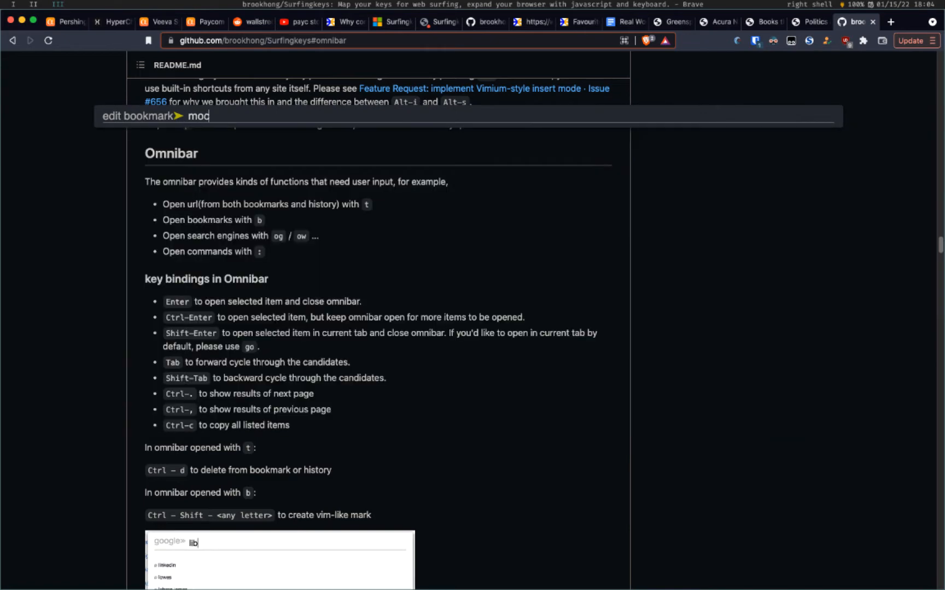
{"action": "type", "text": "acos"}
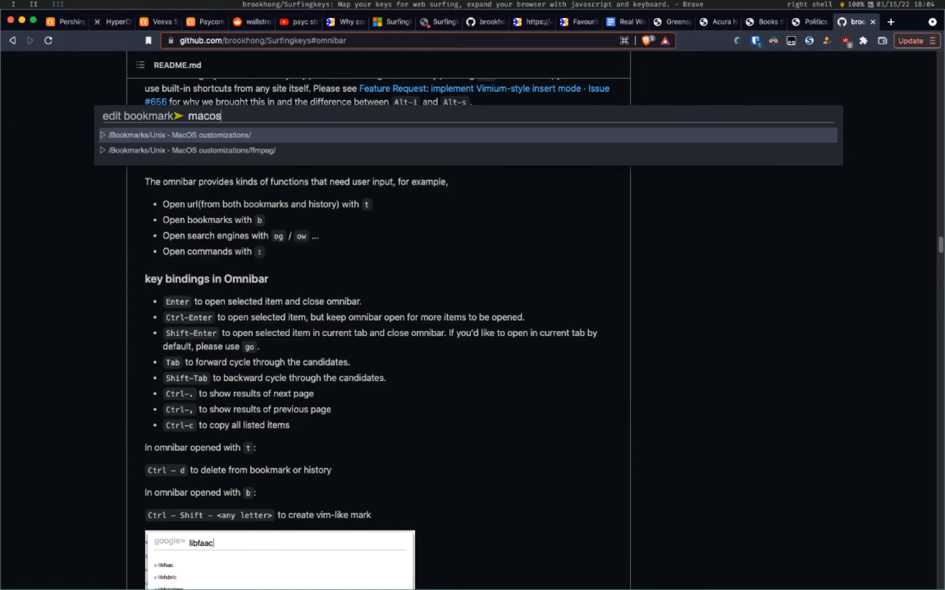
{"action": "key", "text": "BackSpace"}
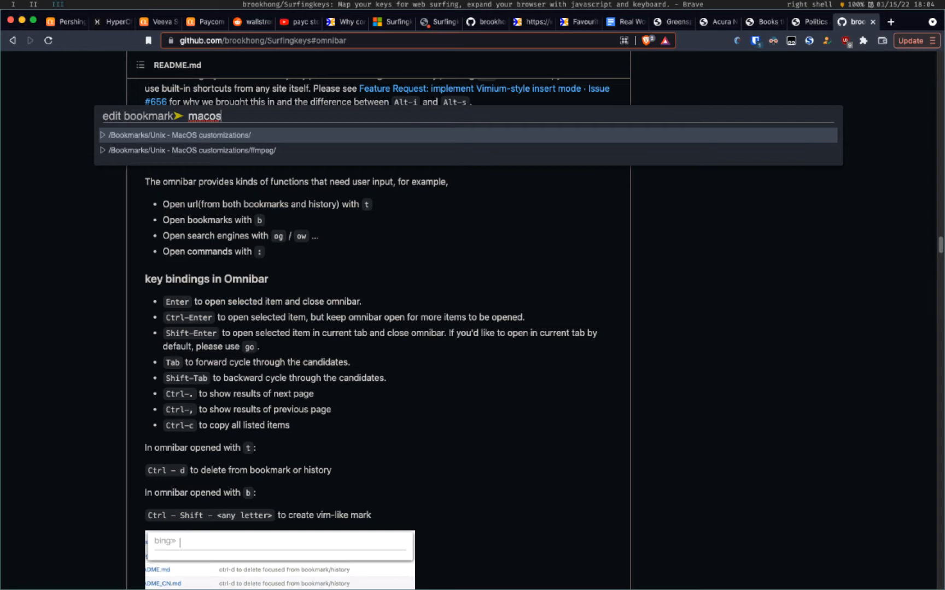
{"action": "type", "text": "libffa"}
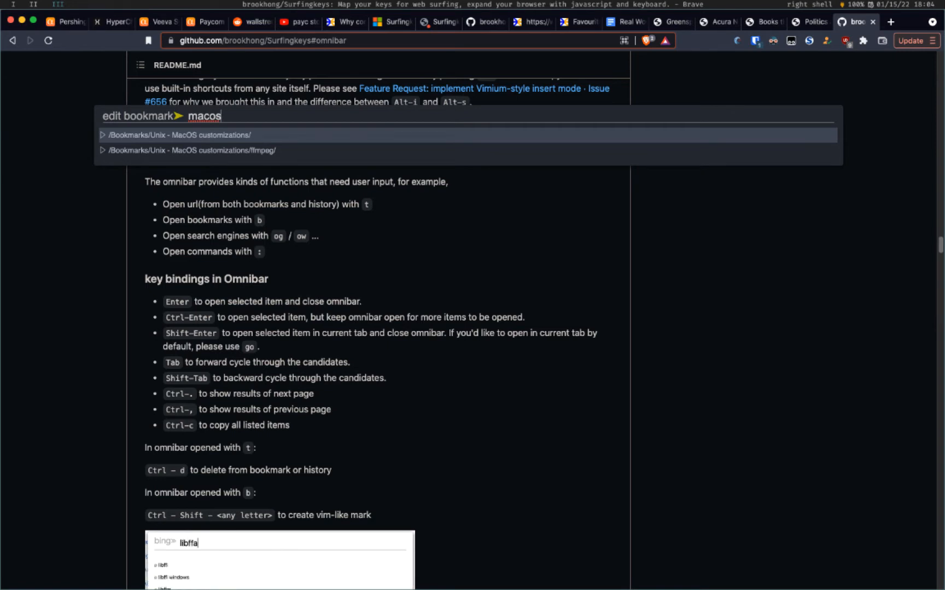
{"action": "type", "text": "libfaac"}
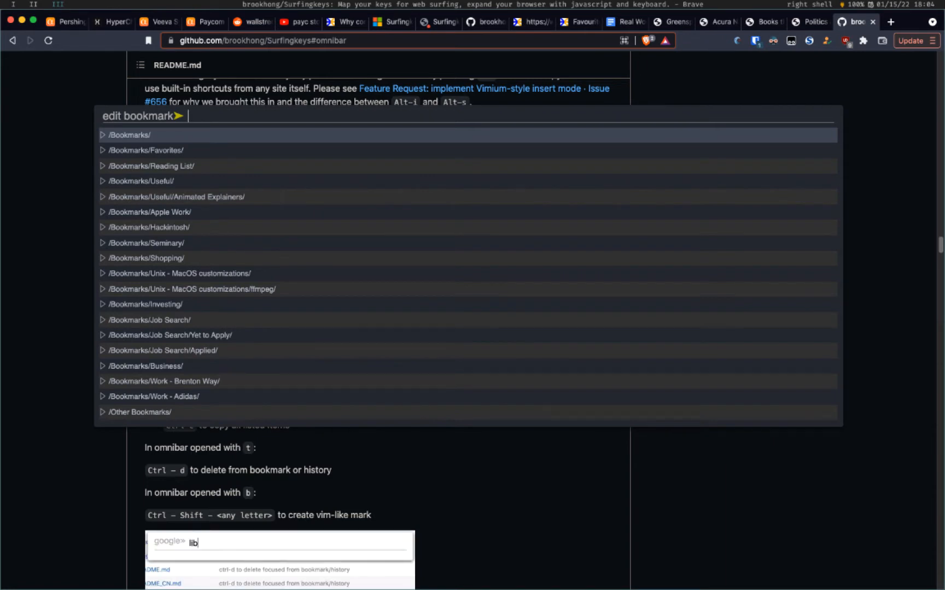
{"action": "type", "text": "ff"}
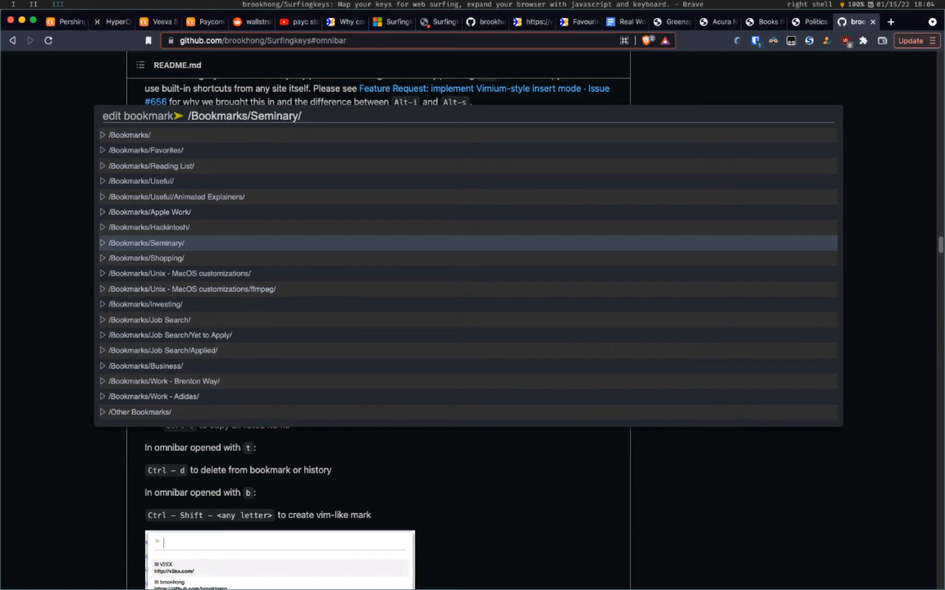
{"action": "type", "text": "baidu"}
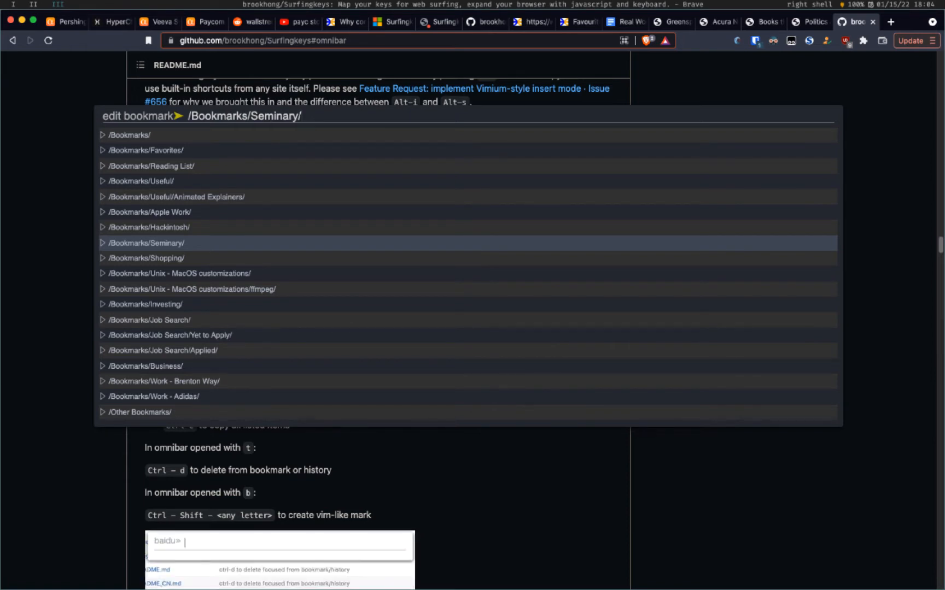
{"action": "type", "text": "libf"}
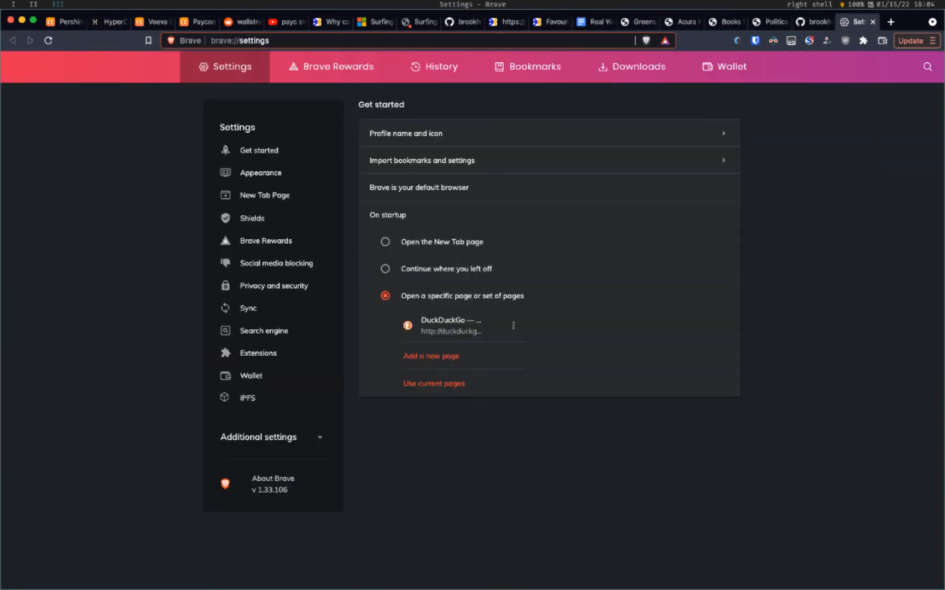
- Clear the filter and add the README bookmark to /Bookmarks/Seminary/
{"action": "left_click", "coordinate": [851, 22]}
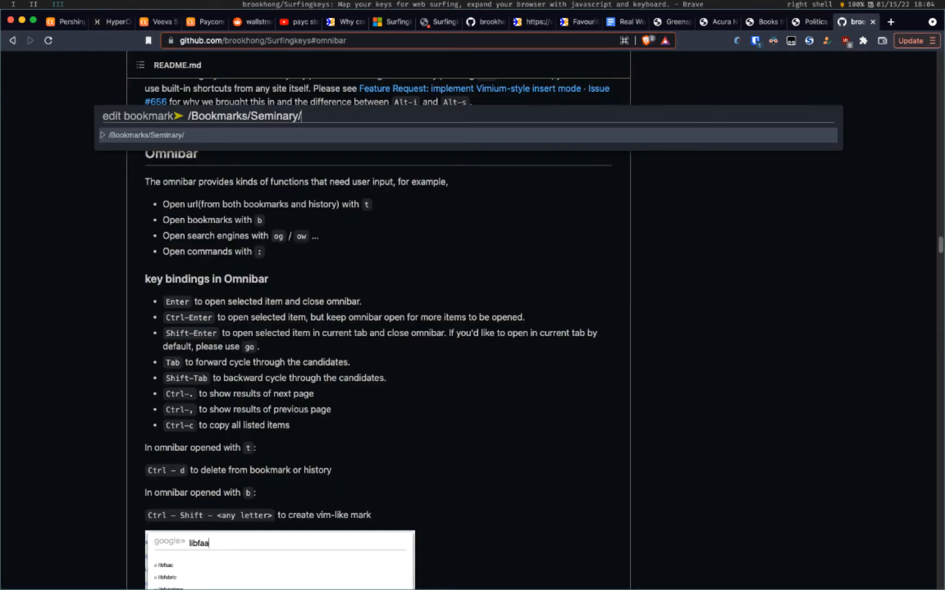
{"action": "key", "text": "Backspace"}
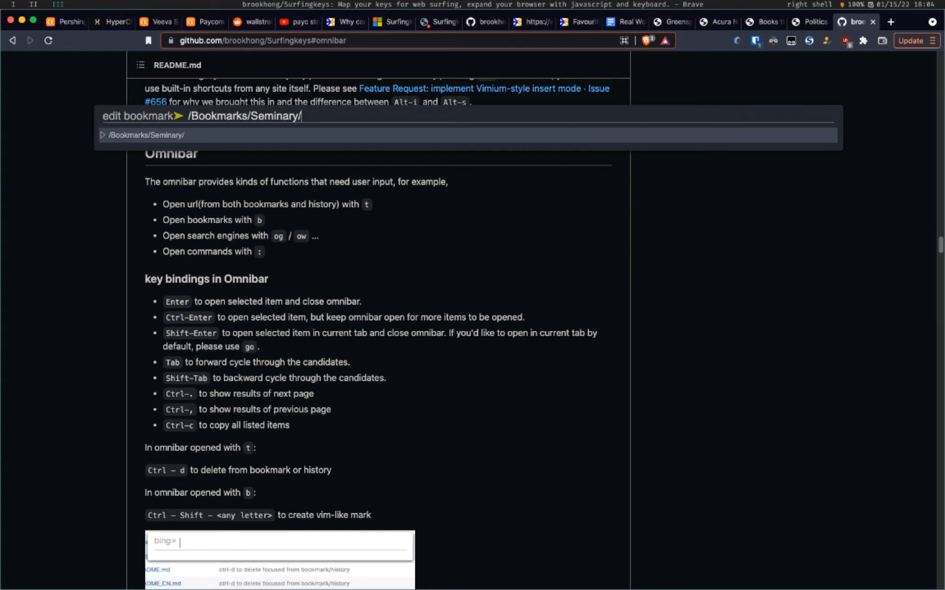
{"action": "type", "text": "libffa"}
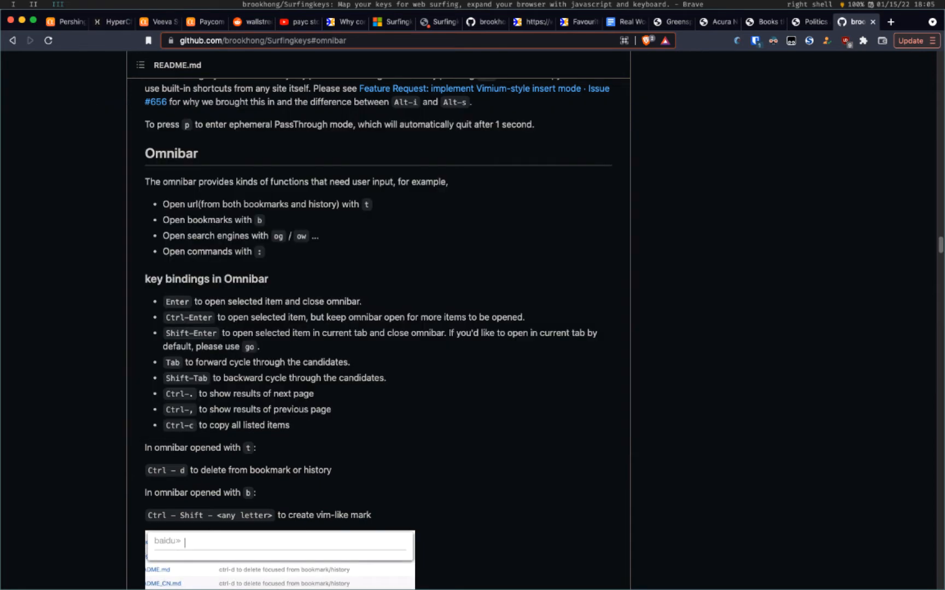
- Move to the r/wallstreetbets tab showing DD posts using Surfingkeys tab switching
{"action": "type", "text": "libf"}
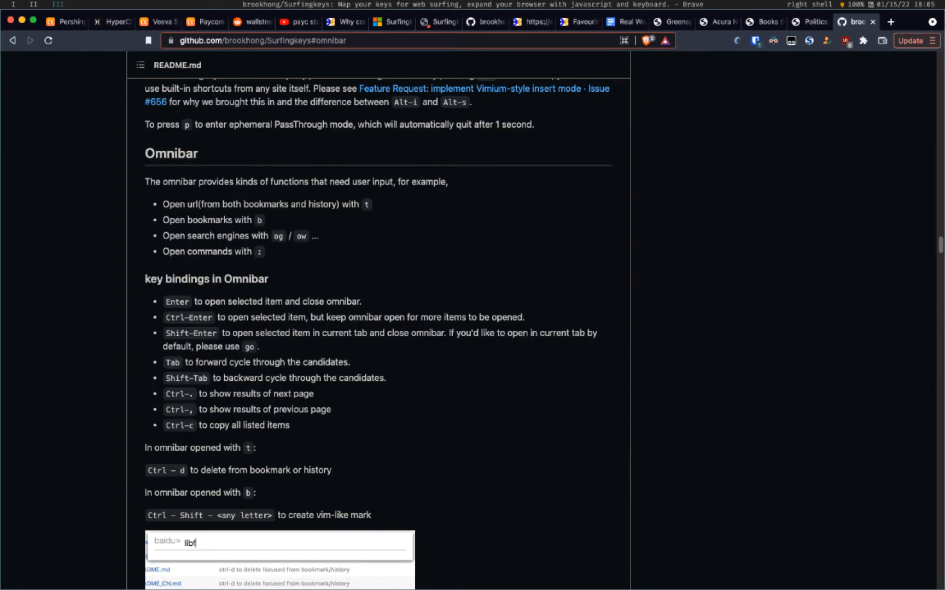
{"action": "type", "text": "aa"}
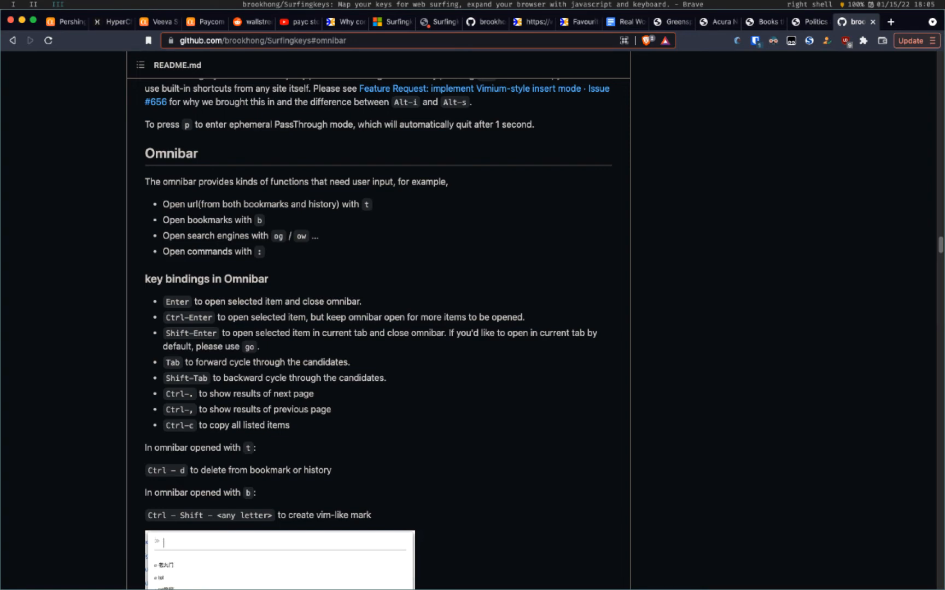
{"action": "type", "text": "lib"}
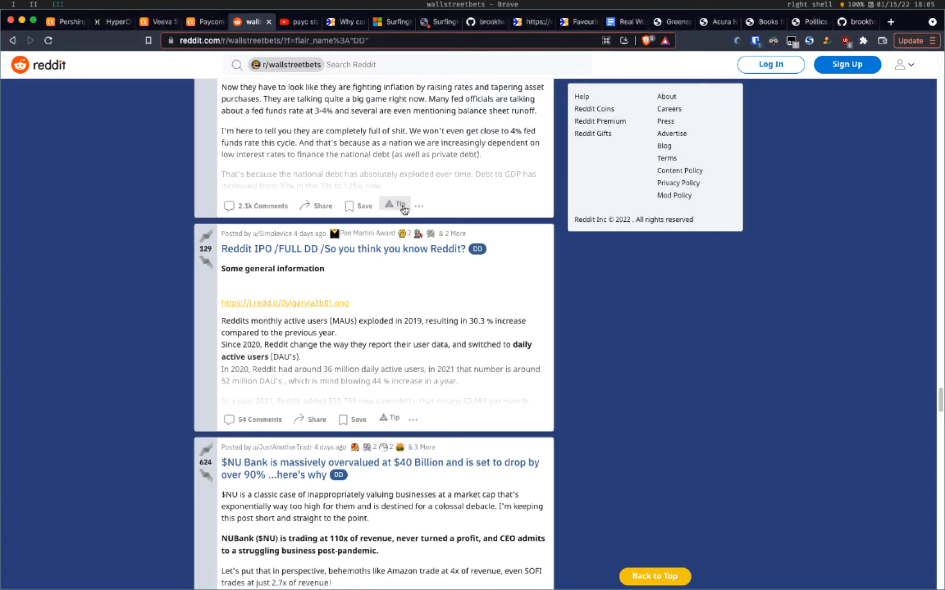
- Switch to the Paycom stock video tab and pause the video
{"action": "left_click", "coordinate": [298, 22]}
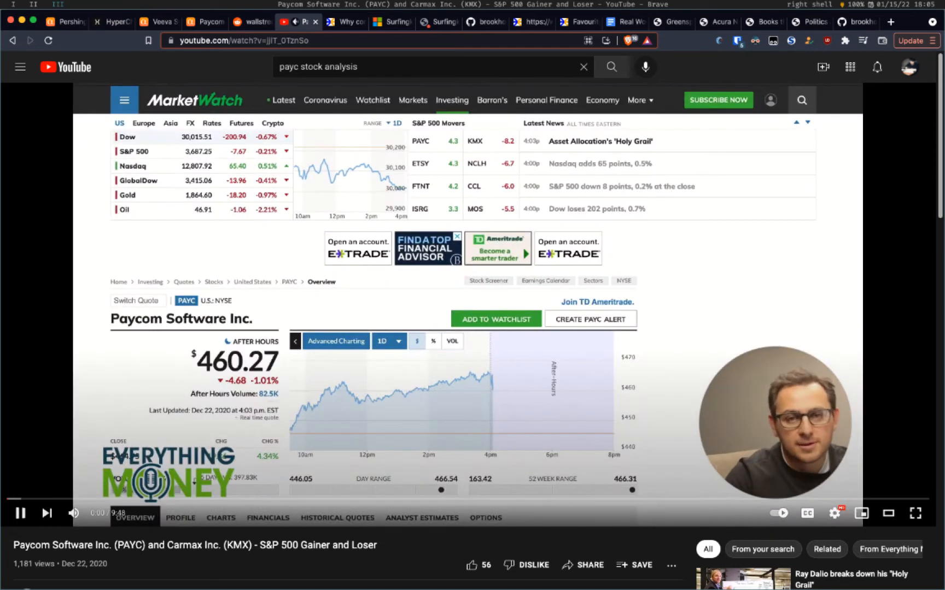
{"action": "left_click", "coordinate": [19, 513]}
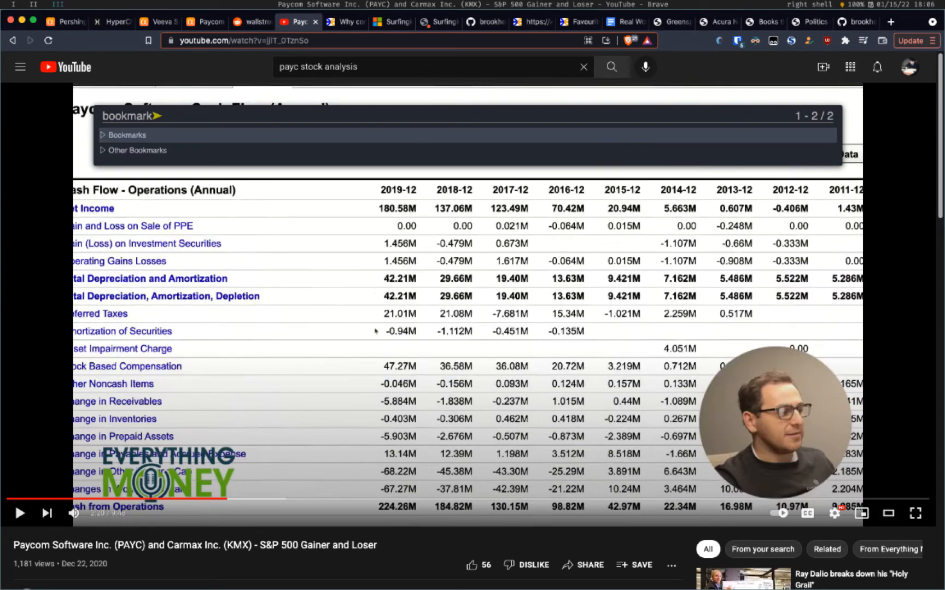
- Expand the Bookmarks folder to list its subfolders, then close the bookmark browser
{"action": "left_click", "coordinate": [127, 135]}
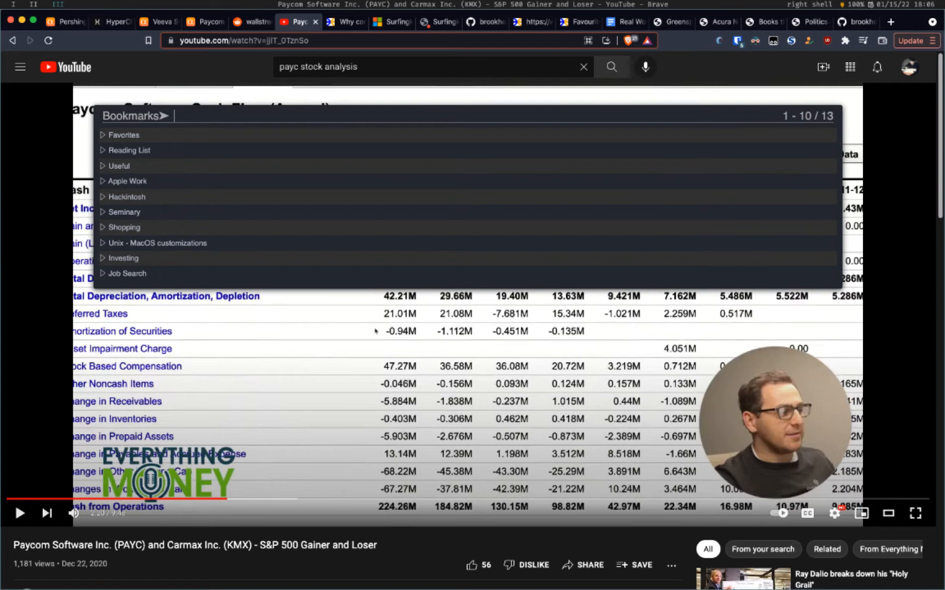
{"action": "mouse_move", "coordinate": [123, 134]}
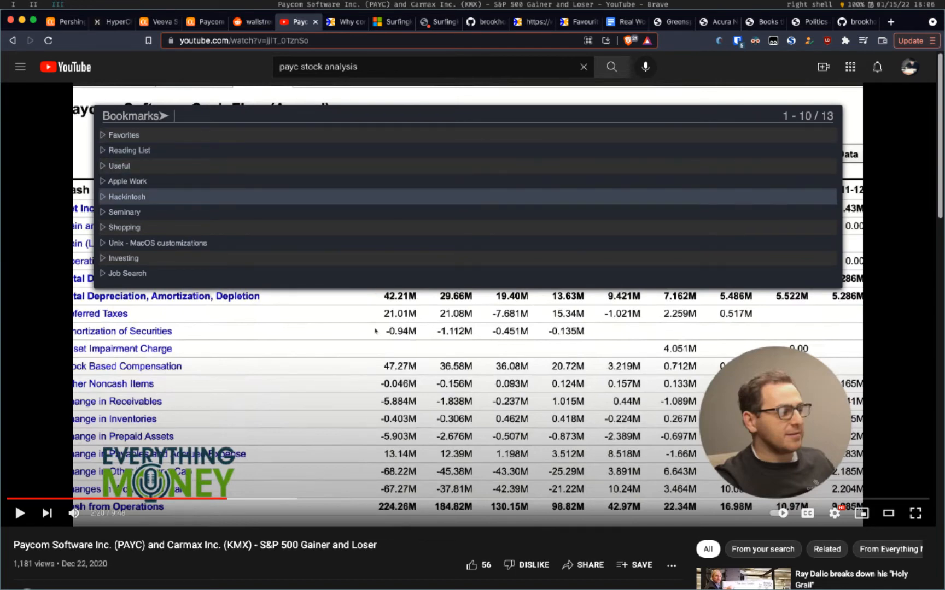
{"action": "left_click", "coordinate": [126, 196]}
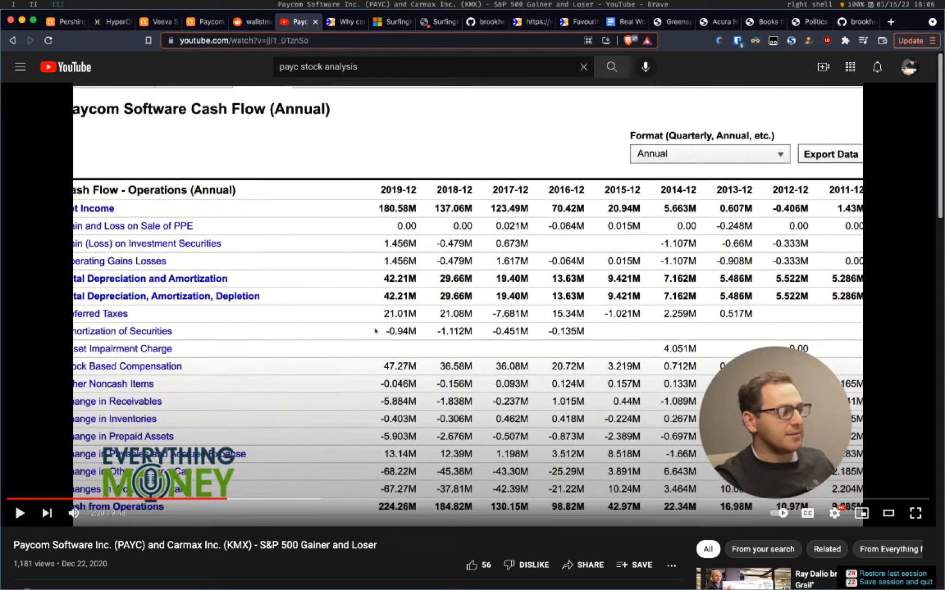
- Move to the sentex.ca 'Why computer user interfaces stopped evolving' article tab
{"action": "left_click", "coordinate": [761, 549]}
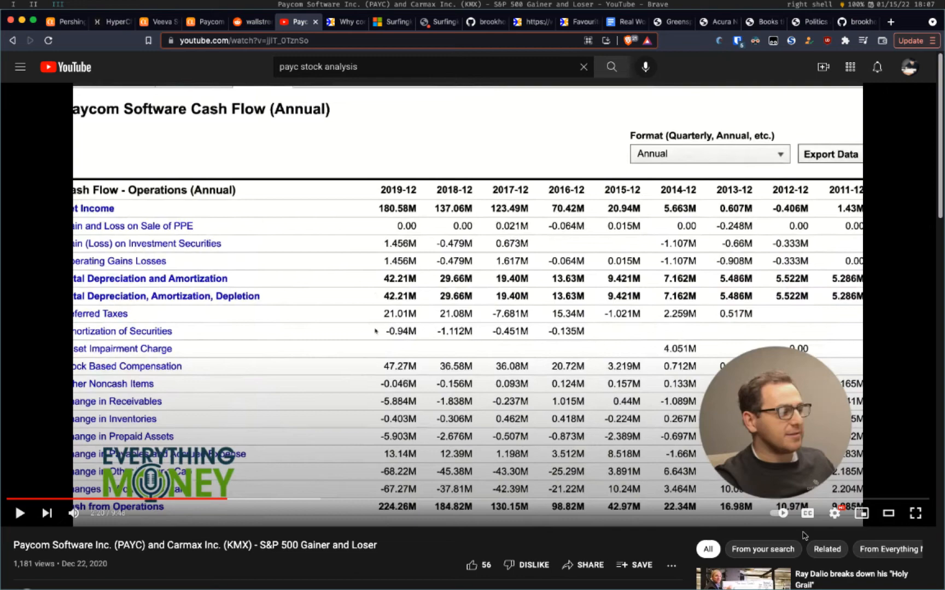
{"action": "left_click", "coordinate": [342, 22]}
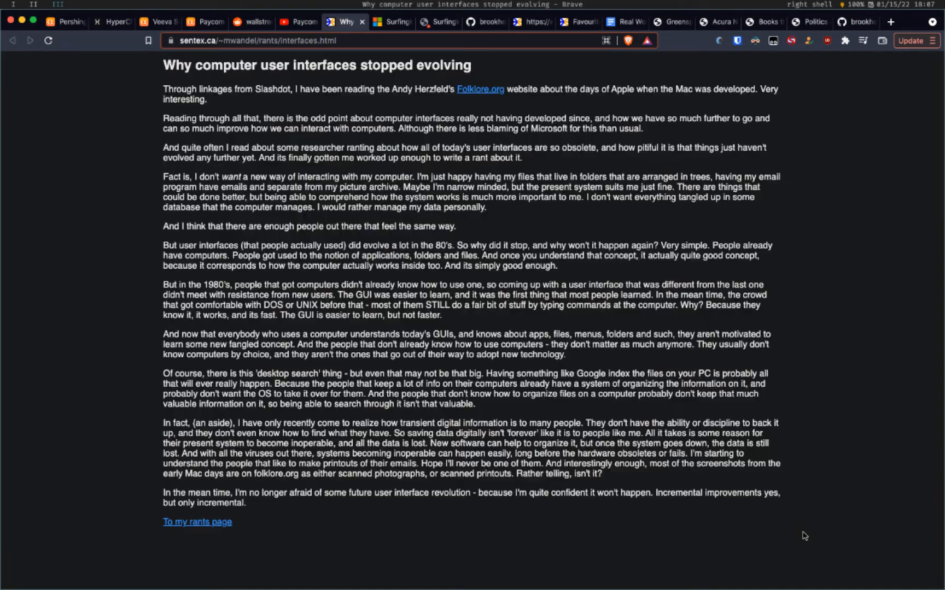
{"action": "left_click", "coordinate": [438, 22]}
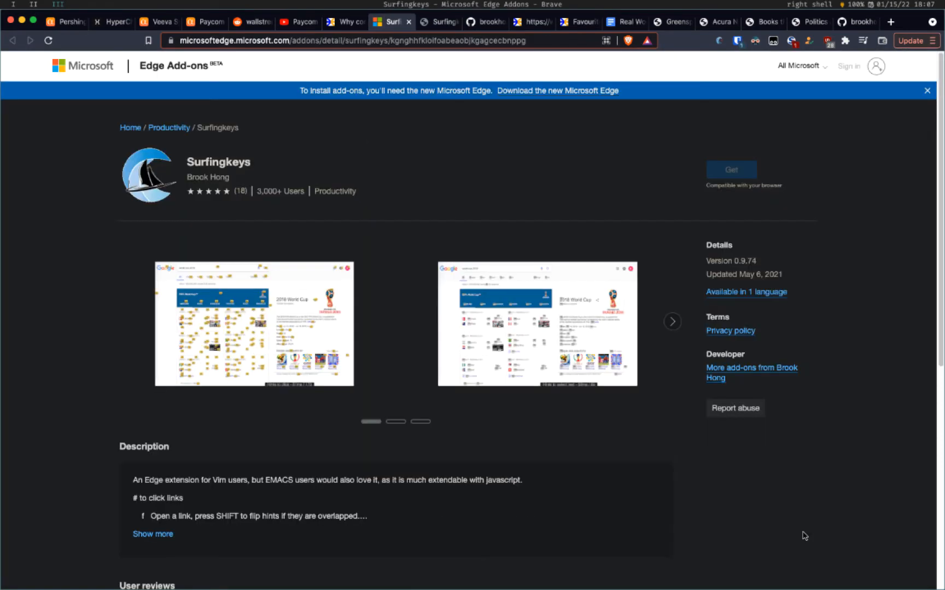
{"action": "left_click", "coordinate": [343, 22]}
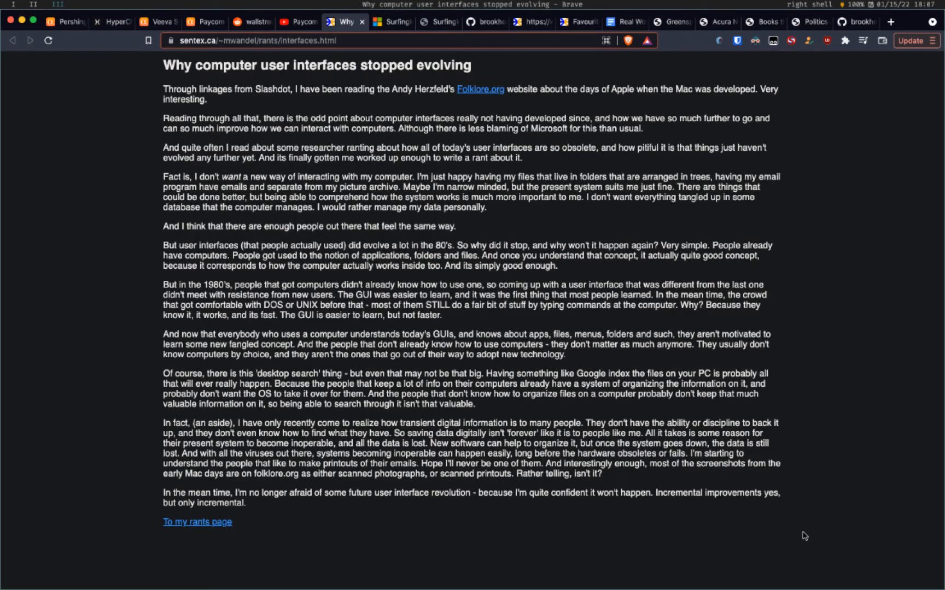
{"action": "mouse_move", "coordinate": [864, 22]}
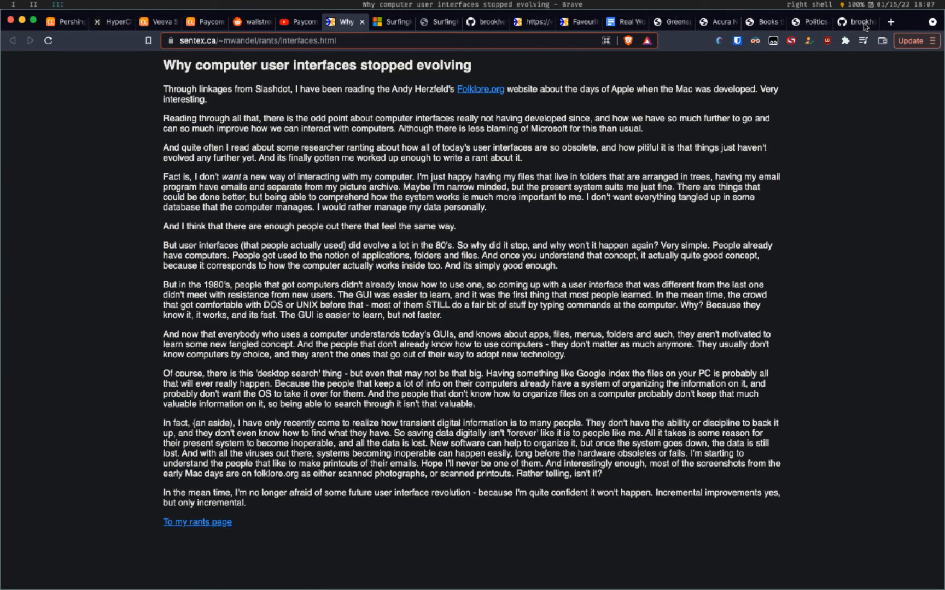
- Switch to the Surfingkeys GitHub README tab showing Quick start and the help screenshot
{"action": "left_click", "coordinate": [855, 22]}
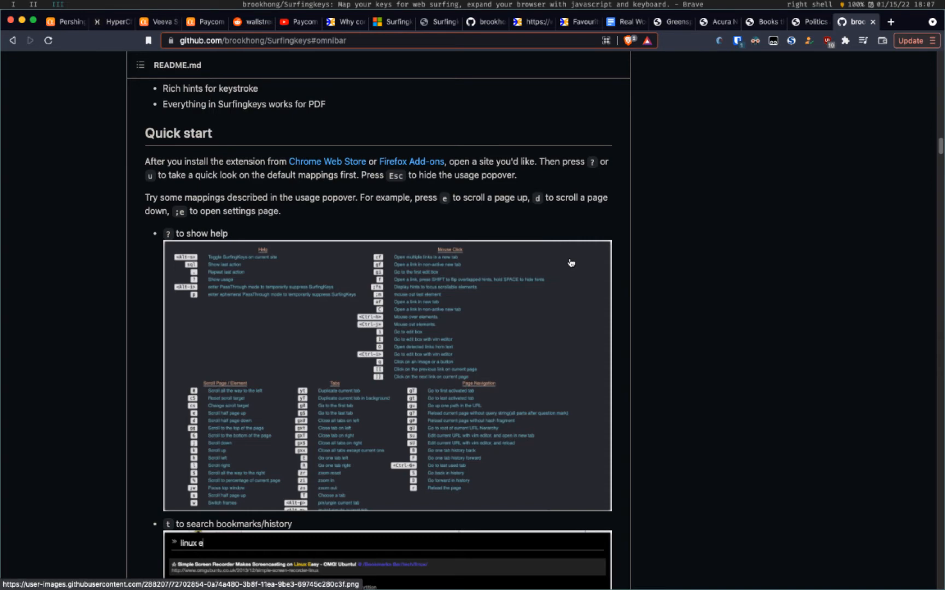
{"action": "mouse_move", "coordinate": [392, 325]}
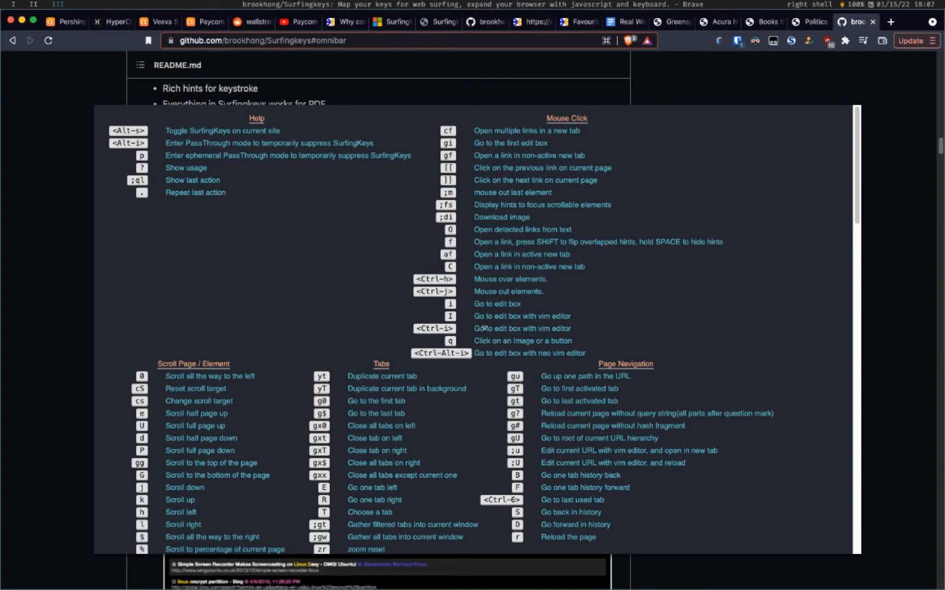
{"action": "mouse_move", "coordinate": [429, 303]}
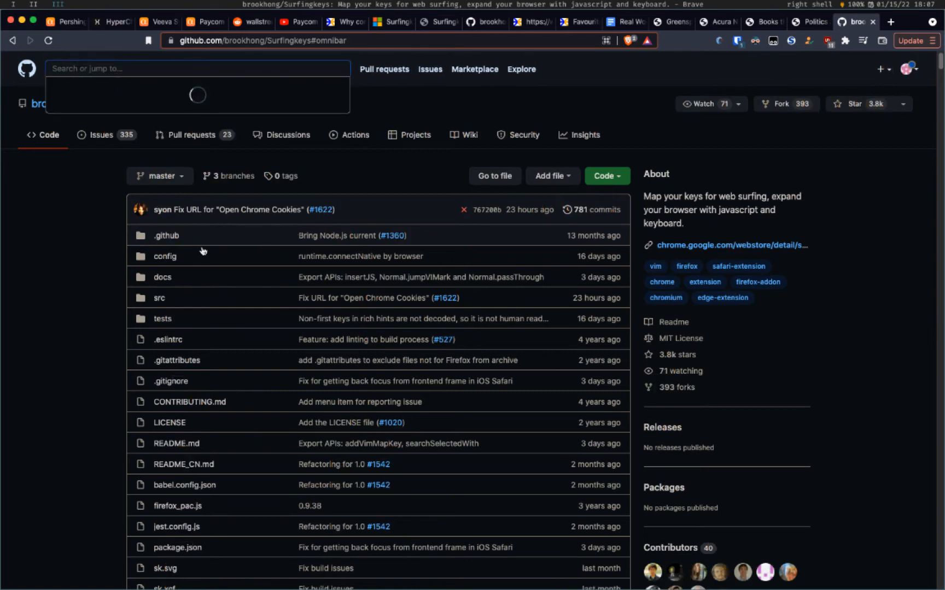
- Show the g-prefixed Surfingkeys hints for searches, history, newtab and incognito, then dismiss them
{"action": "left_click", "coordinate": [197, 68]}
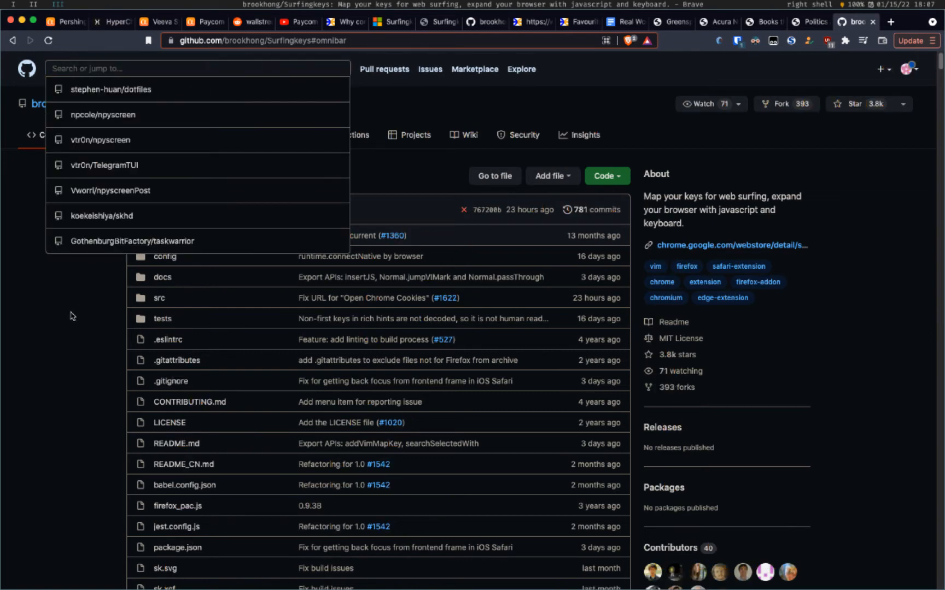
{"action": "key", "text": "Escape"}
{"action": "type", "text": "g"}
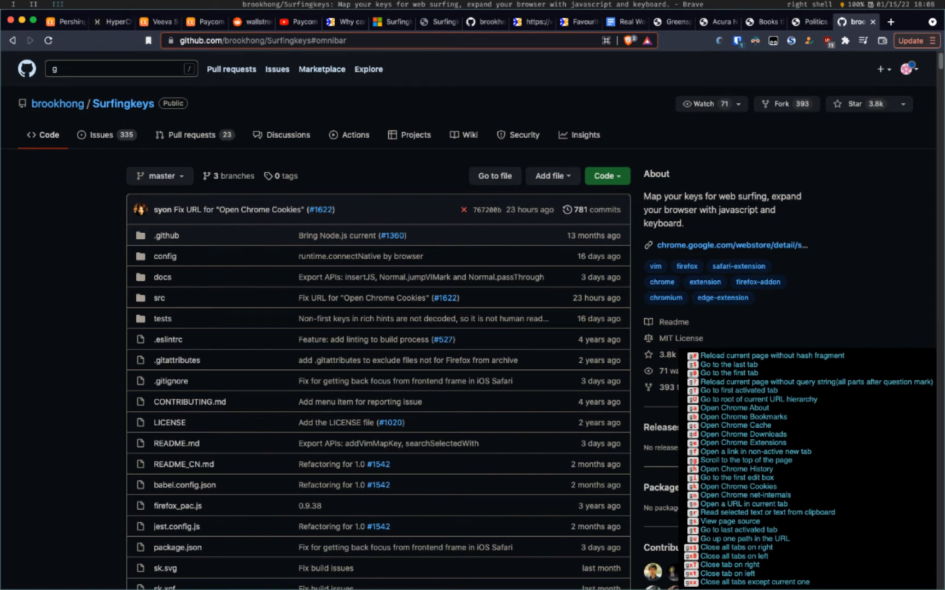
{"action": "scroll", "scroll_direction": "down", "scroll_amount": 3}
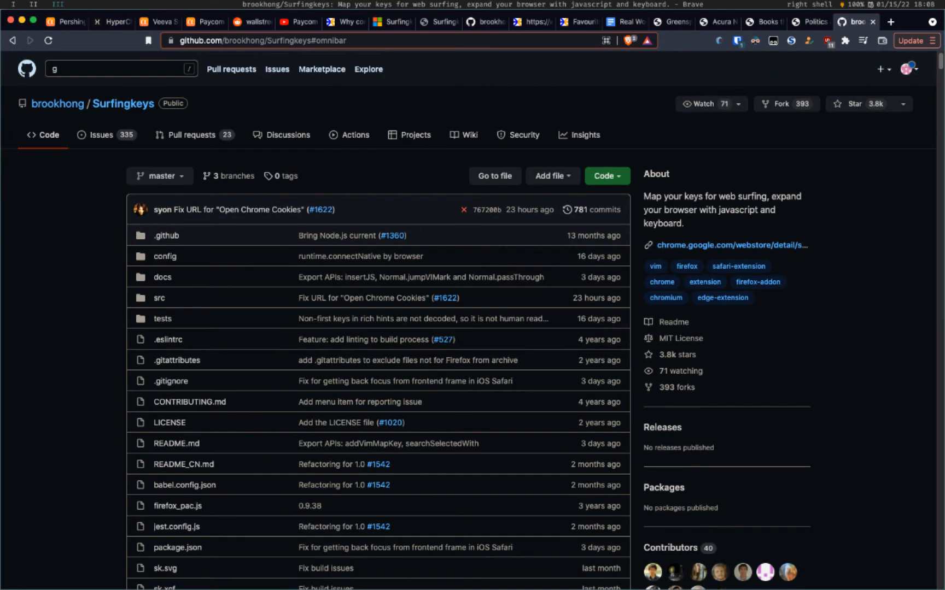
{"action": "left_click", "coordinate": [120, 68]}
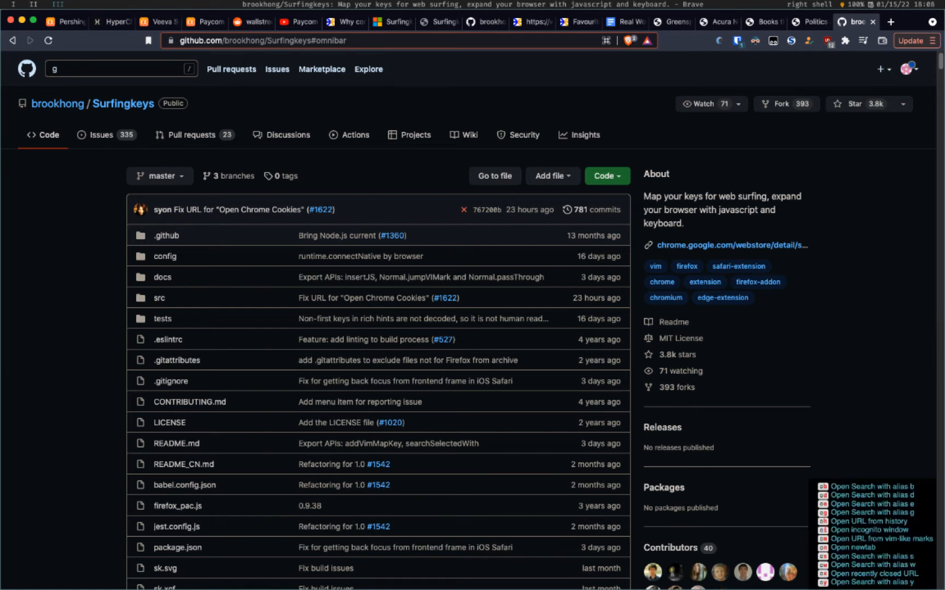
- Search YouTube for 'vimari' in a new tab with the Surfingkeys YouTube alias
{"action": "type", "text": "youtube.com/results?search_query=vimari"}
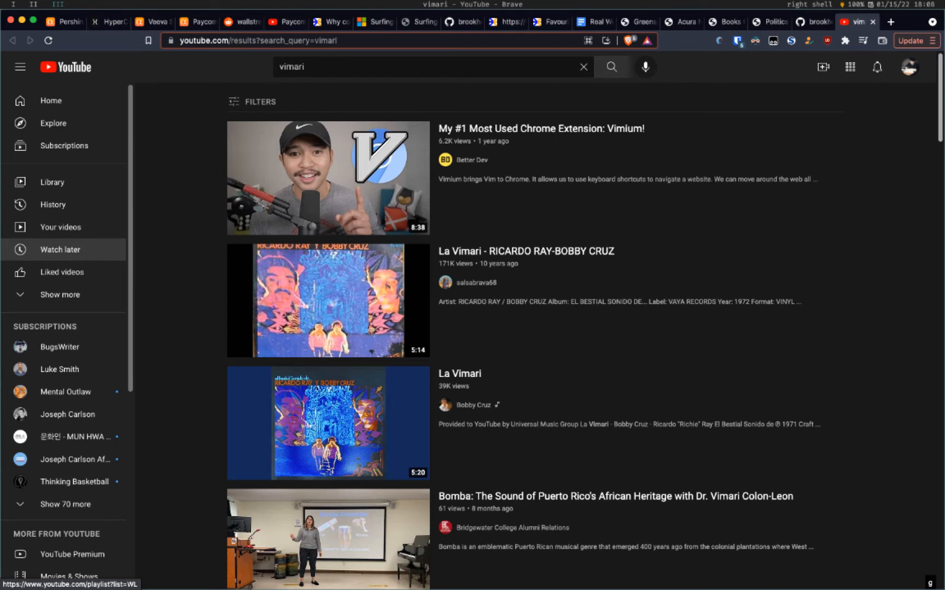
- Search DuckDuckGo for 'vimari' in a new tab via the search-selected alias
{"action": "left_click", "coordinate": [856, 23]}
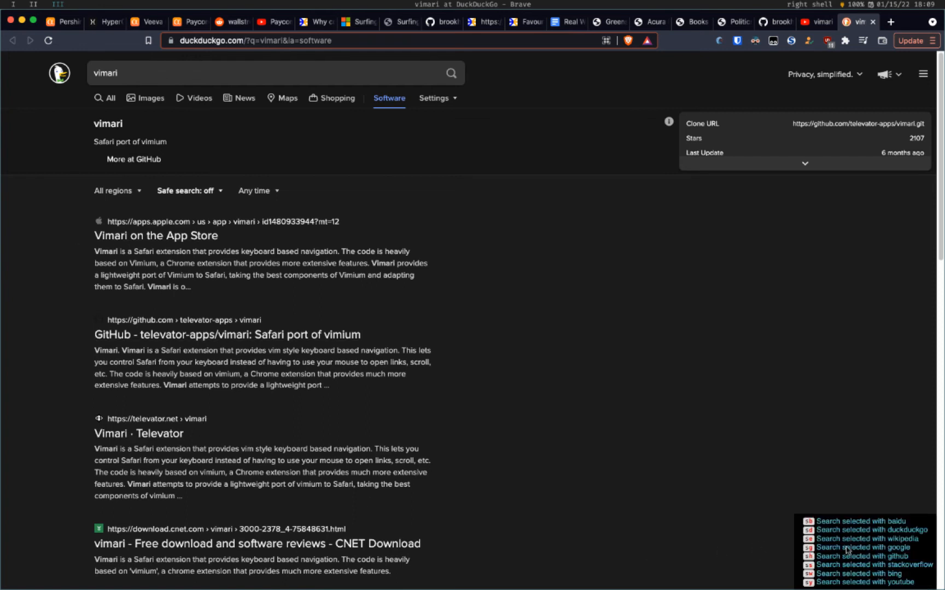
{"action": "mouse_move", "coordinate": [904, 553]}
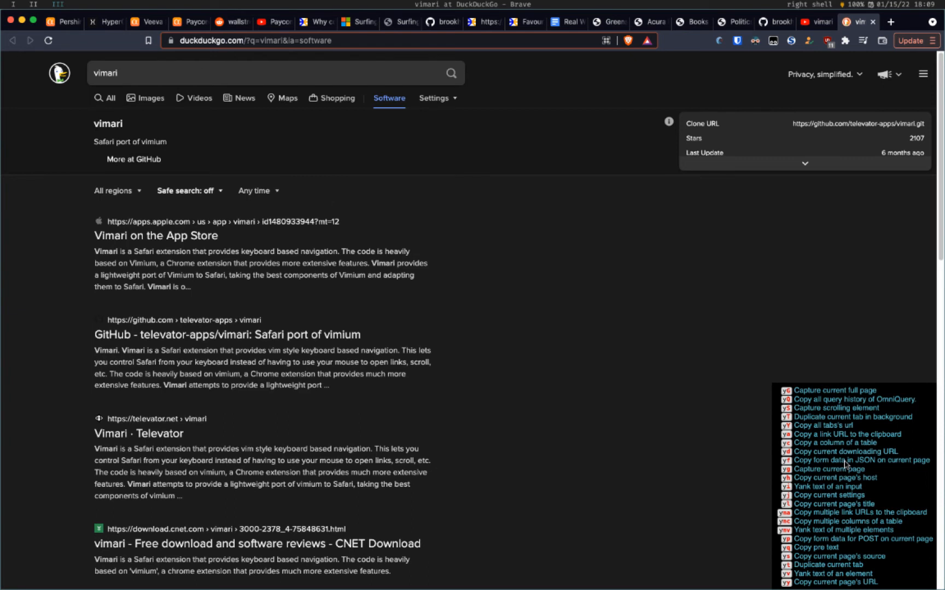
{"action": "mouse_move", "coordinate": [728, 382]}
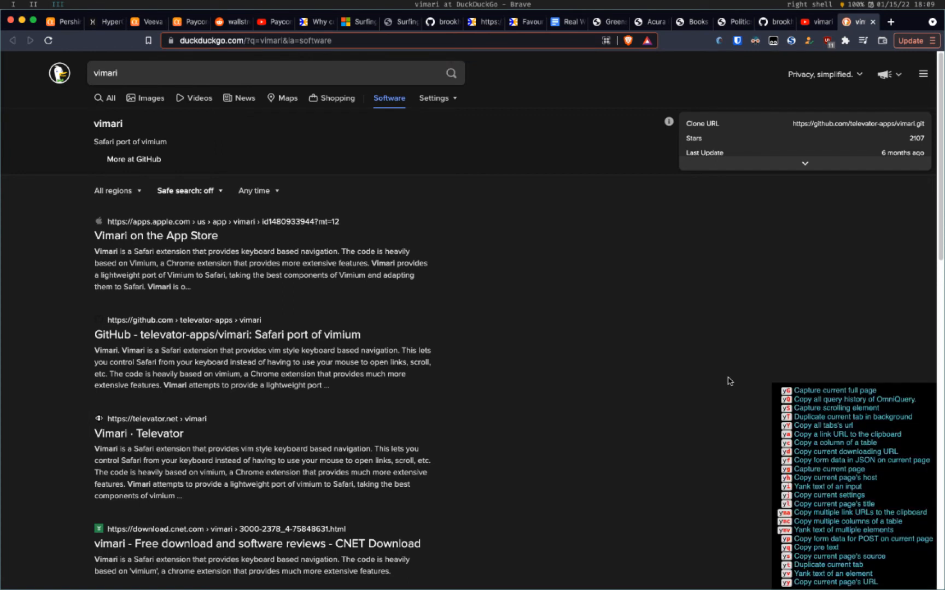
{"action": "mouse_move", "coordinate": [851, 484]}
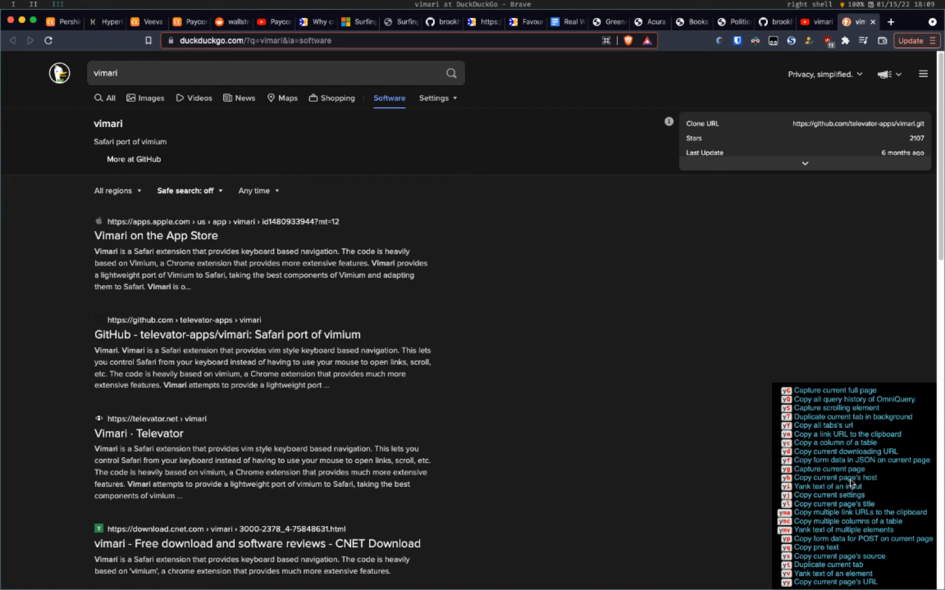
{"action": "mouse_move", "coordinate": [819, 454]}
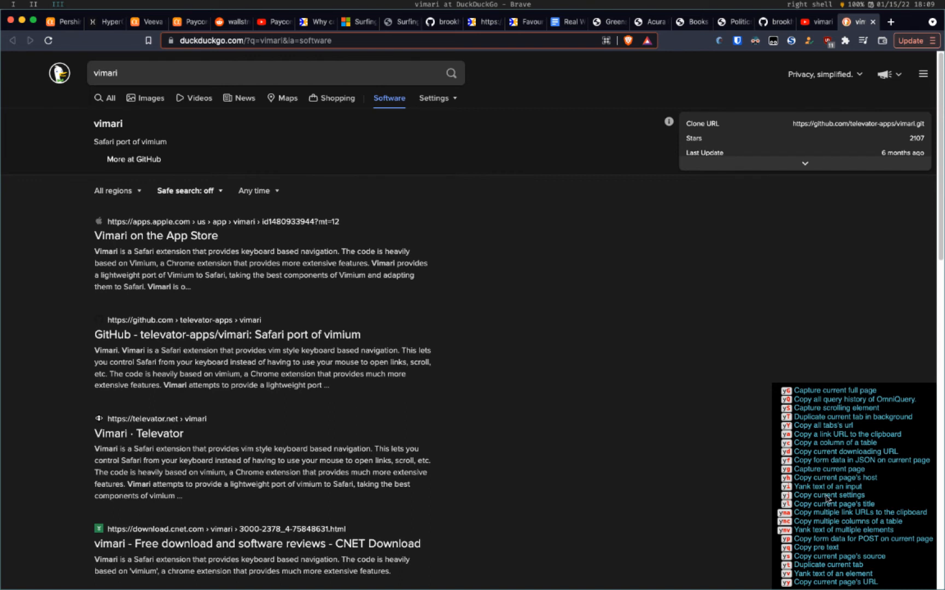
{"action": "mouse_move", "coordinate": [750, 475]}
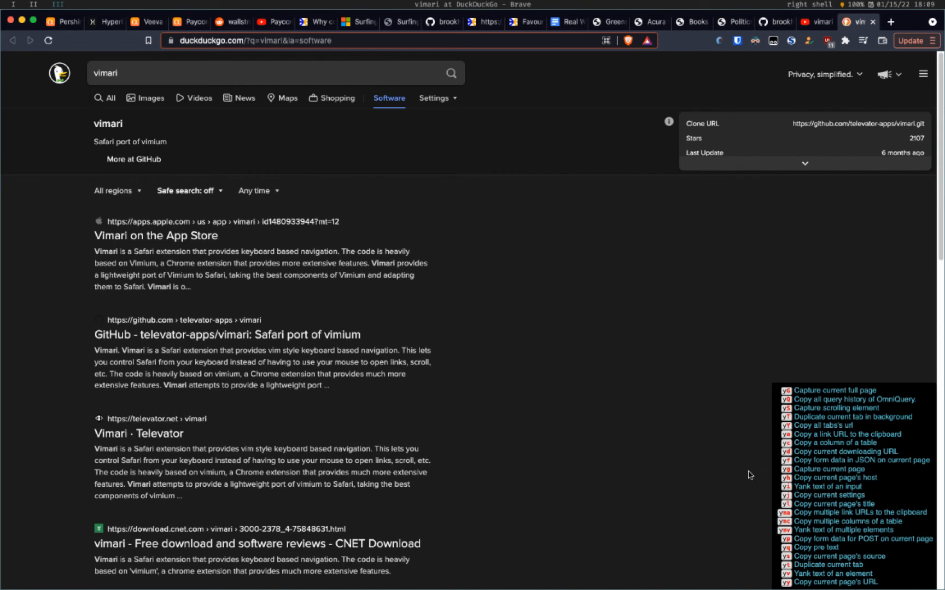
{"action": "mouse_move", "coordinate": [812, 493]}
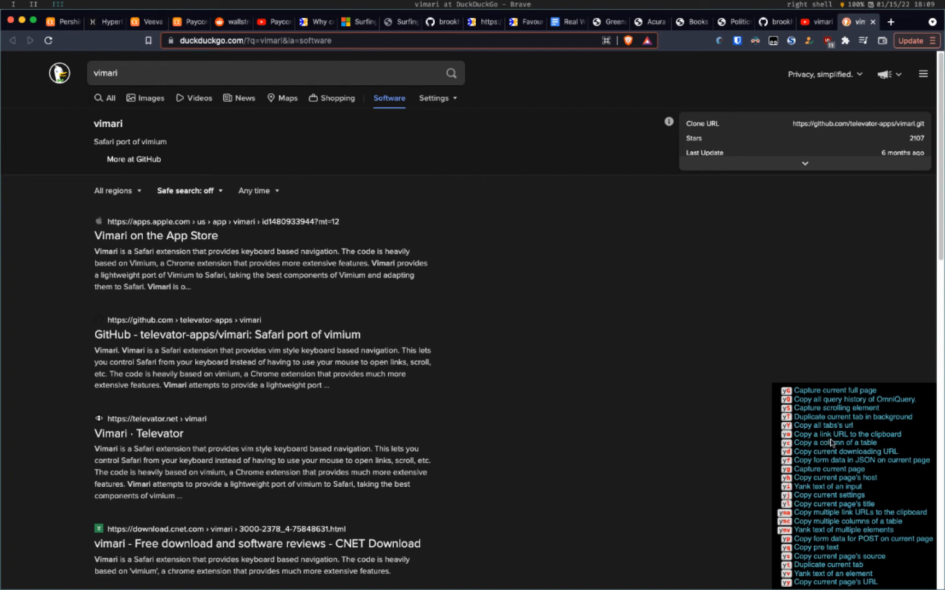
{"action": "mouse_move", "coordinate": [823, 477]}
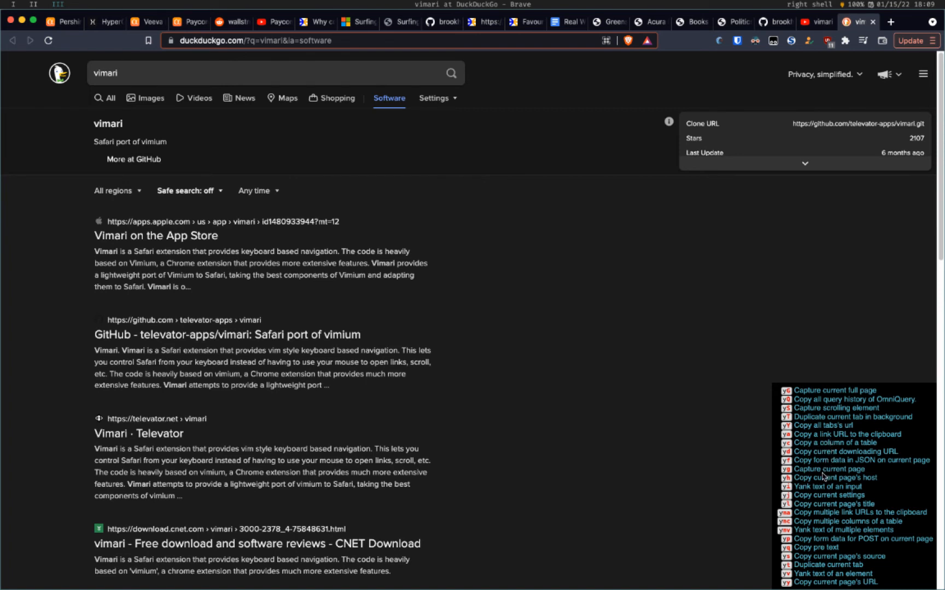
{"action": "mouse_move", "coordinate": [797, 396]}
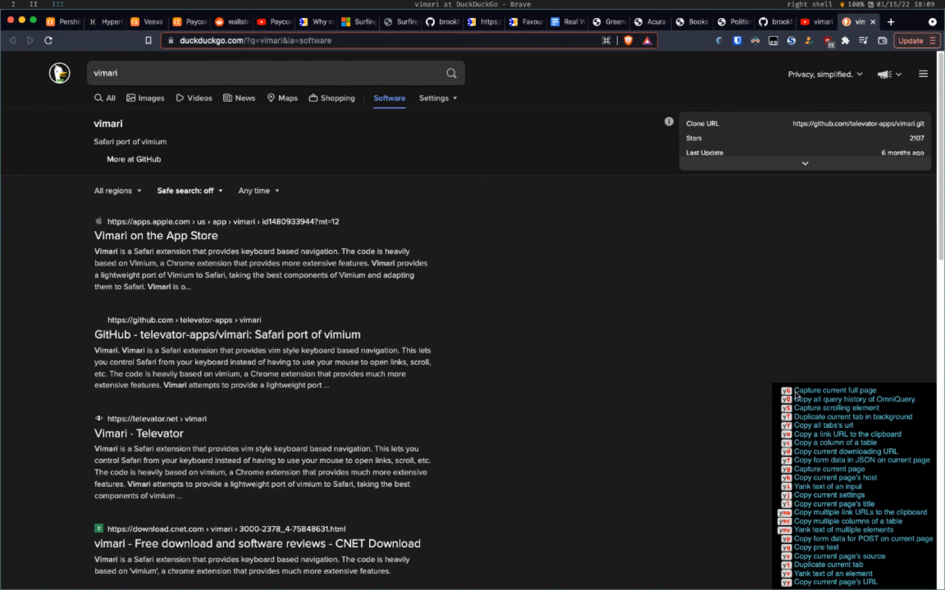
{"action": "mouse_move", "coordinate": [779, 366]}
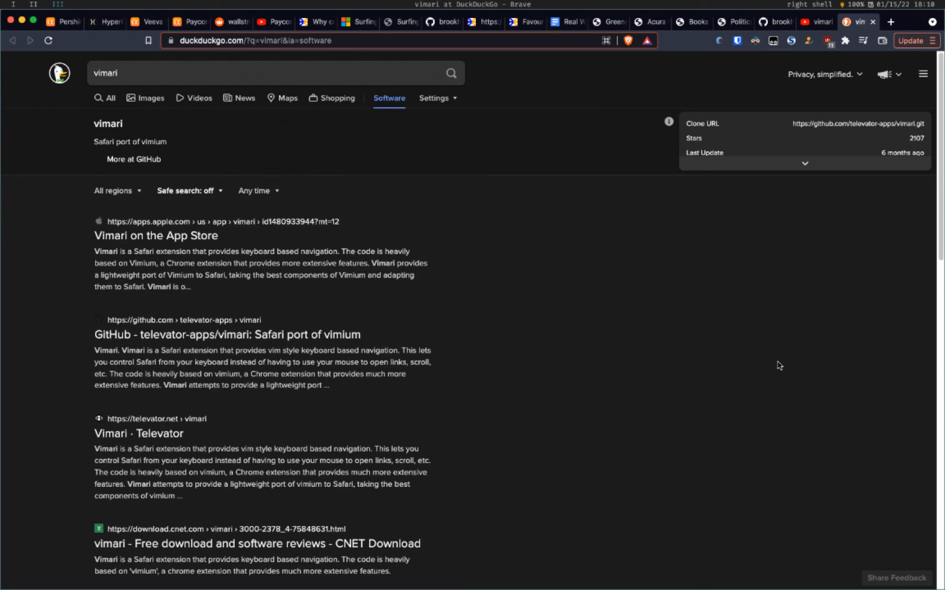
- From the Seeking Alpha PSTH page, hint-open the Live Hard Investing author byline link
{"action": "left_click", "coordinate": [60, 22]}
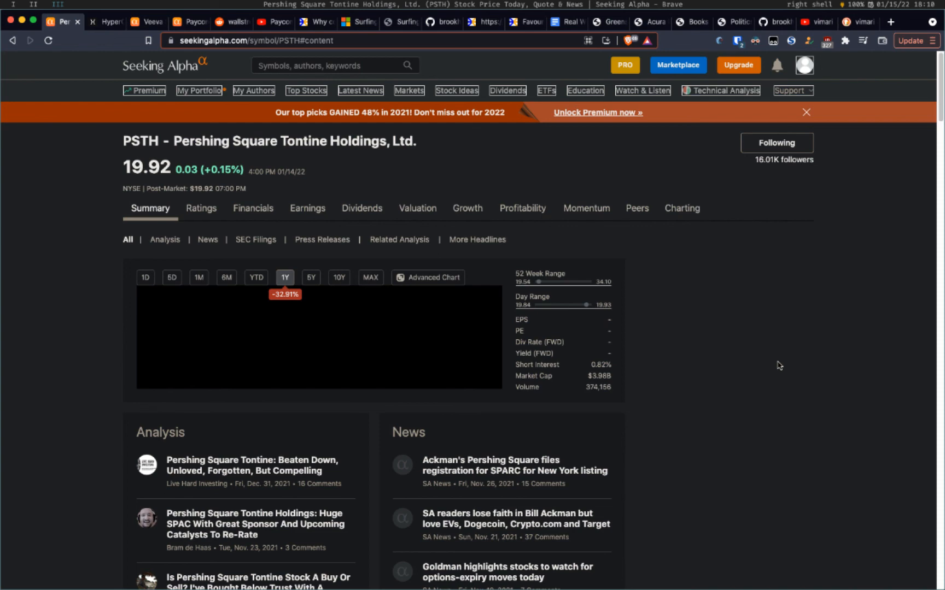
{"action": "key", "text": "f"}
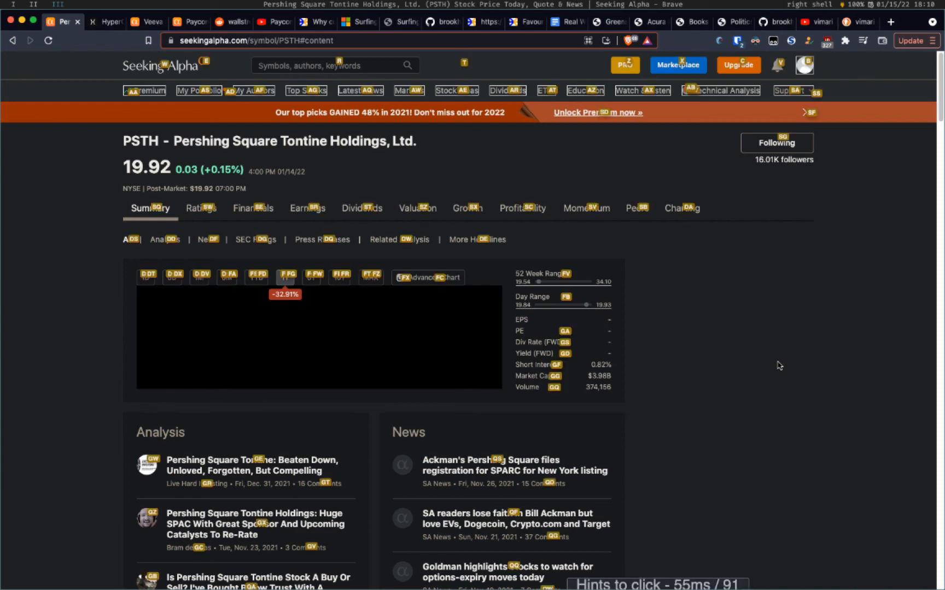
{"action": "scroll", "scroll_direction": "down", "scroll_amount": 3}
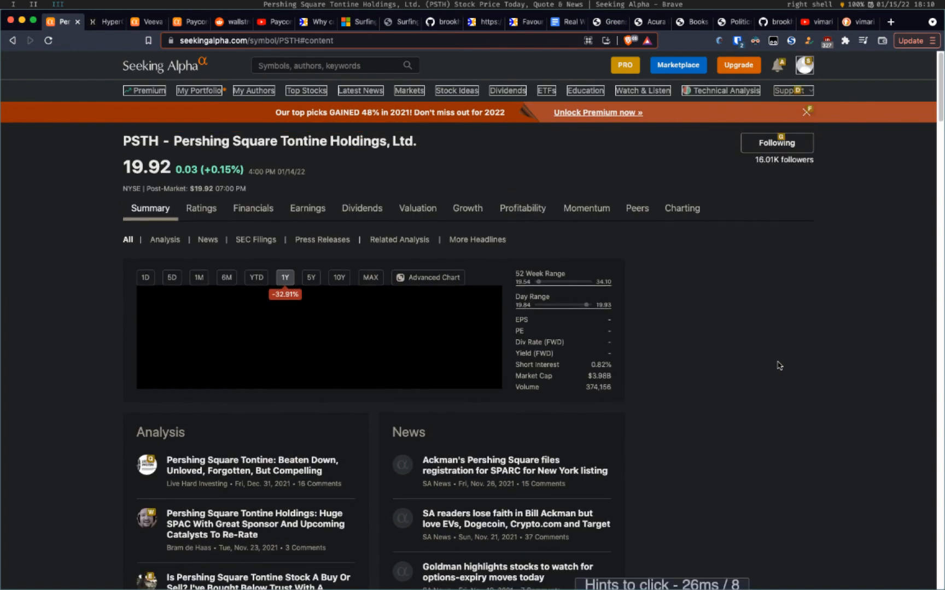
{"action": "left_click", "coordinate": [48, 40]}
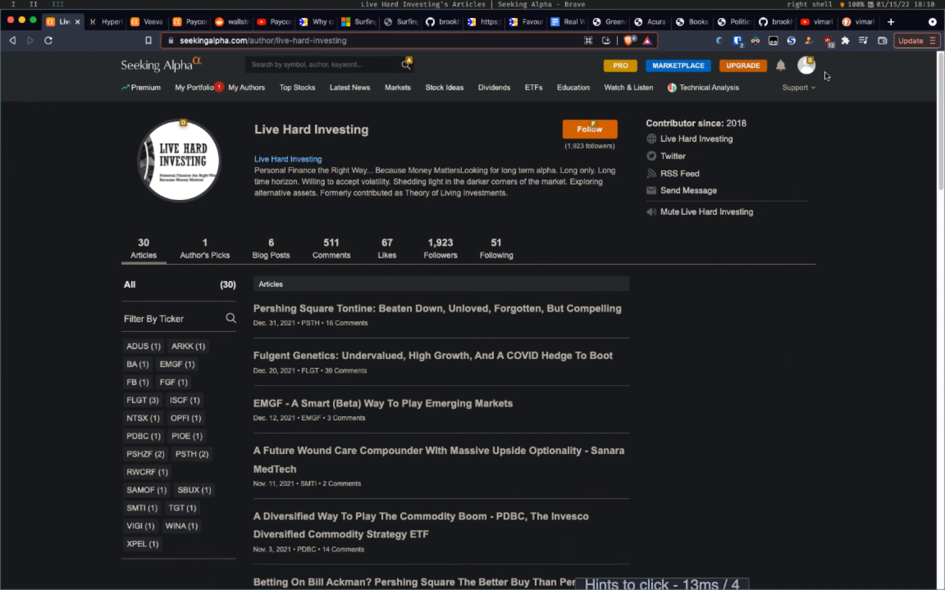
{"action": "mouse_move", "coordinate": [196, 127]}
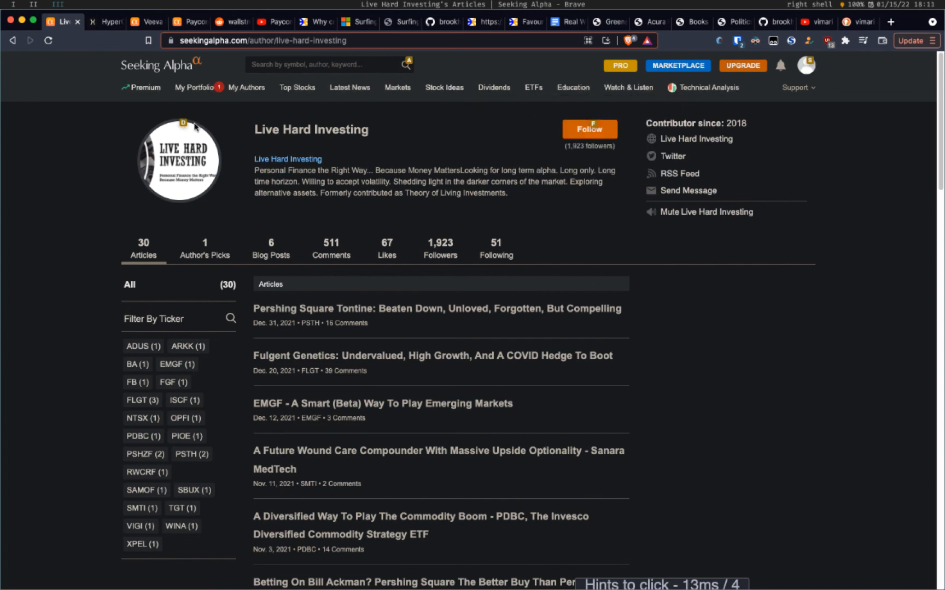
{"action": "mouse_move", "coordinate": [589, 129]}
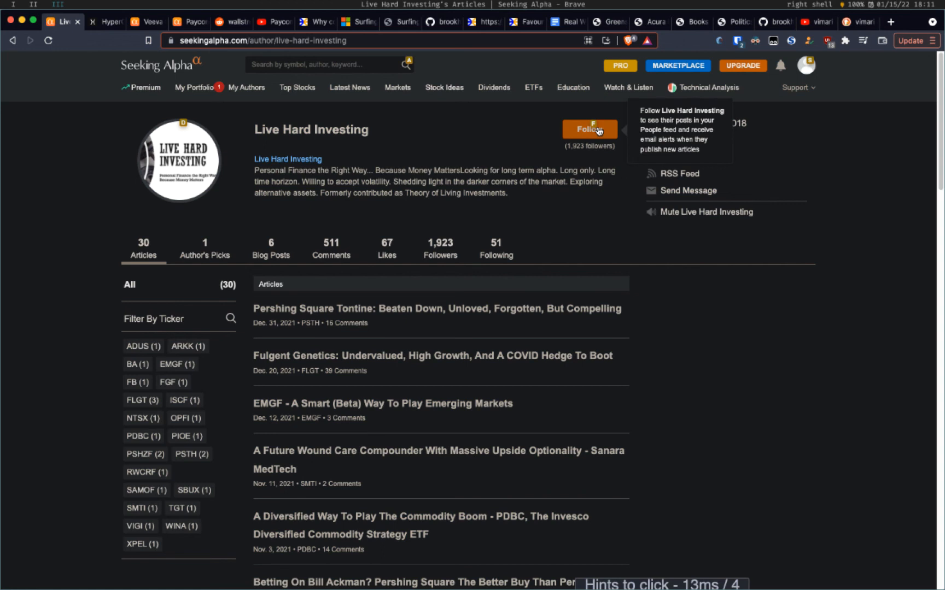
{"action": "key", "text": "f"}
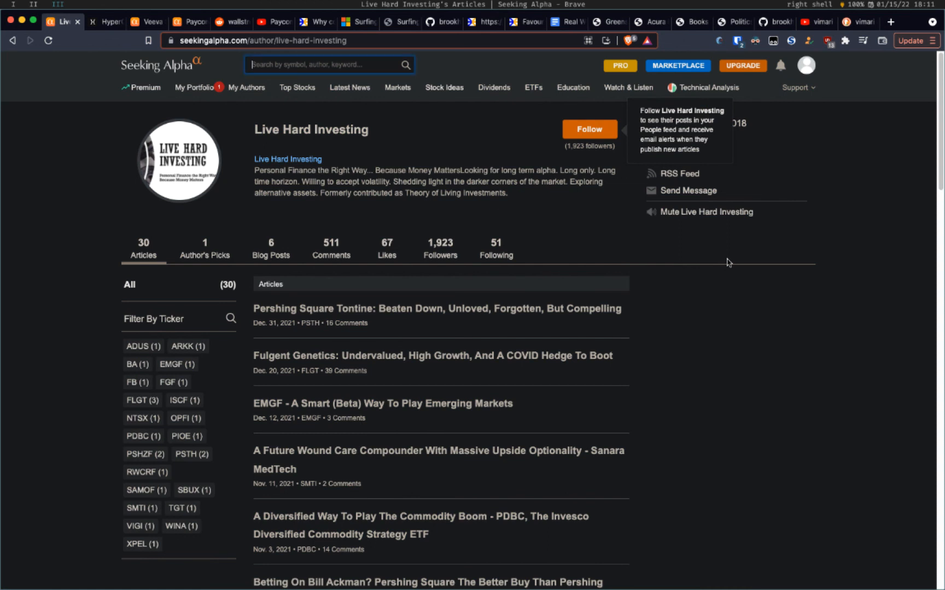
{"action": "left_click", "coordinate": [329, 64]}
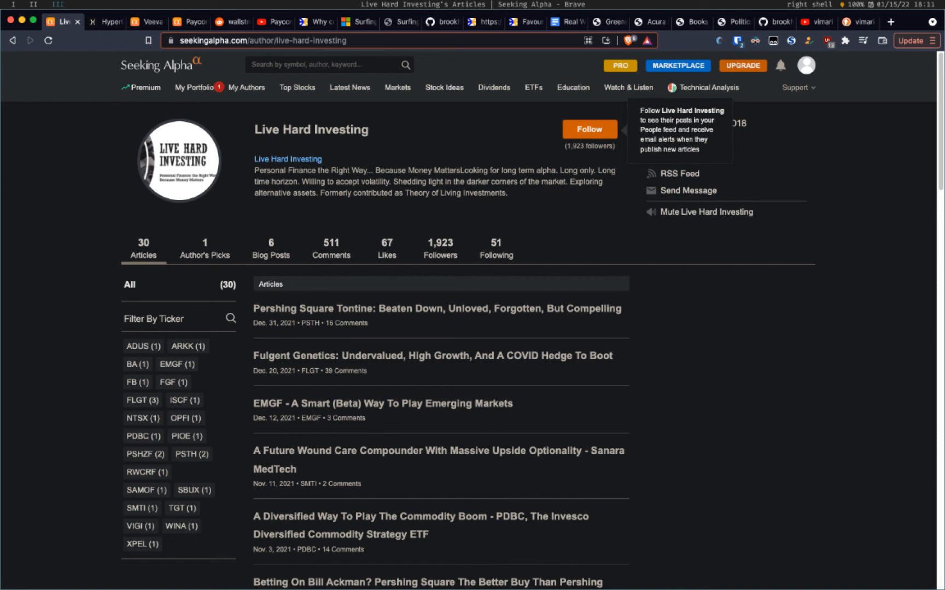
{"action": "mouse_move", "coordinate": [728, 263]}
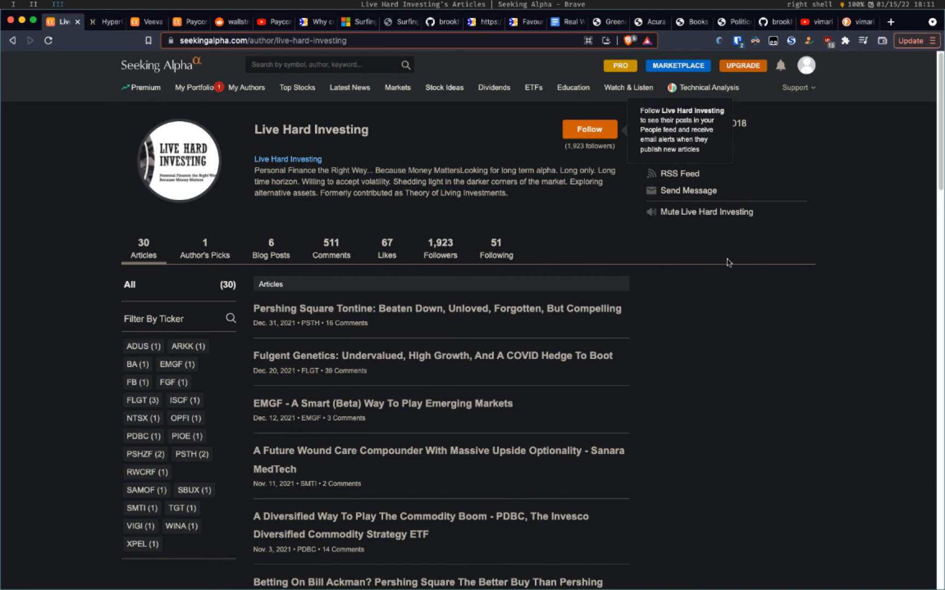